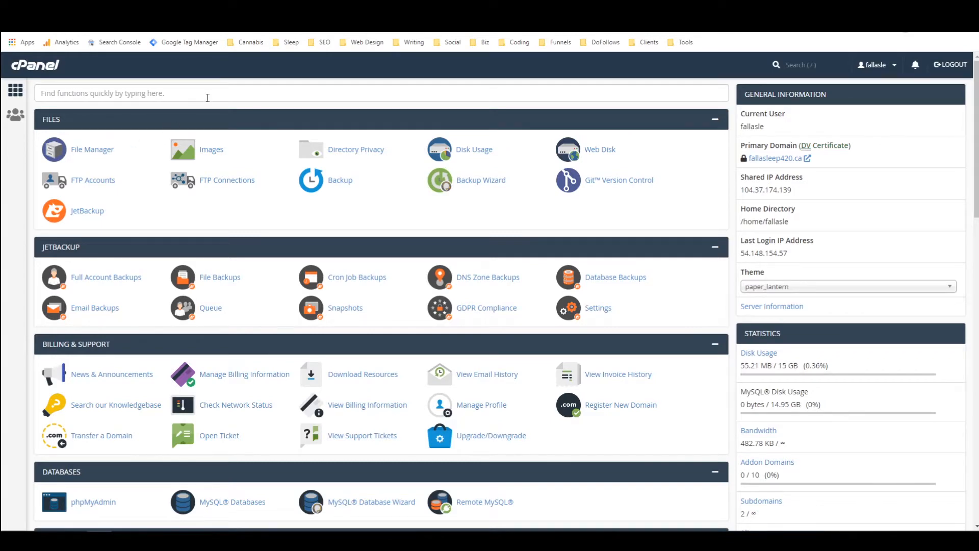
{"action": "mouse_move", "coordinate": [206, 106]}
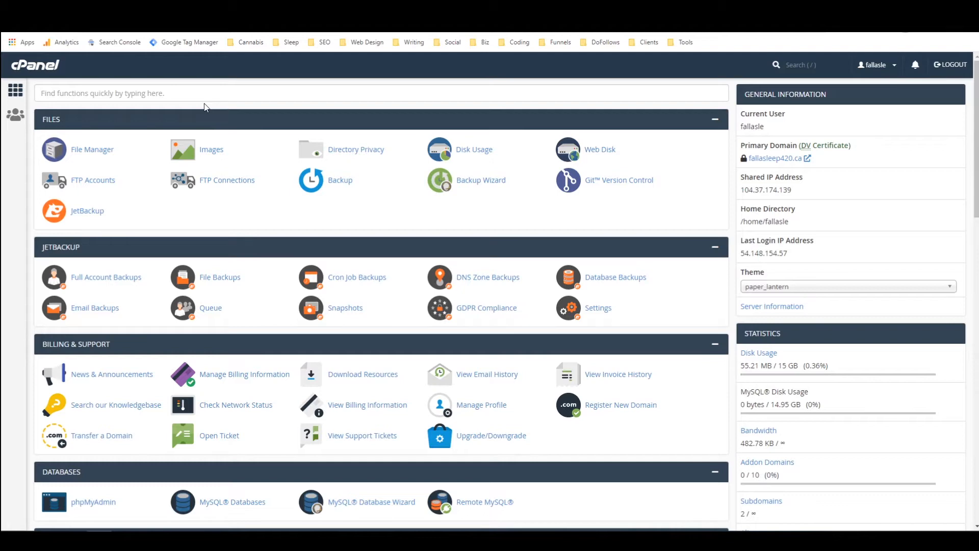
{"action": "mouse_move", "coordinate": [258, 299]}
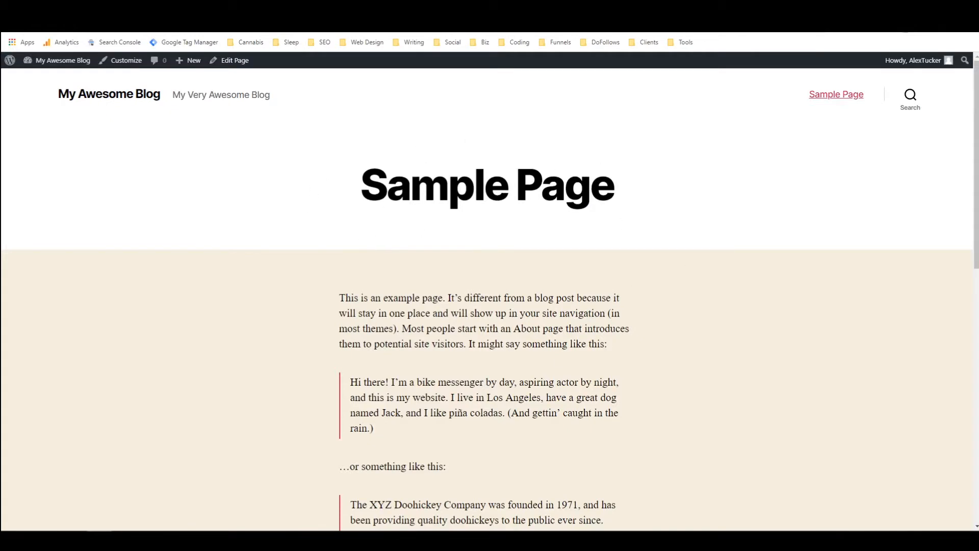
{"action": "mouse_move", "coordinate": [351, 190]}
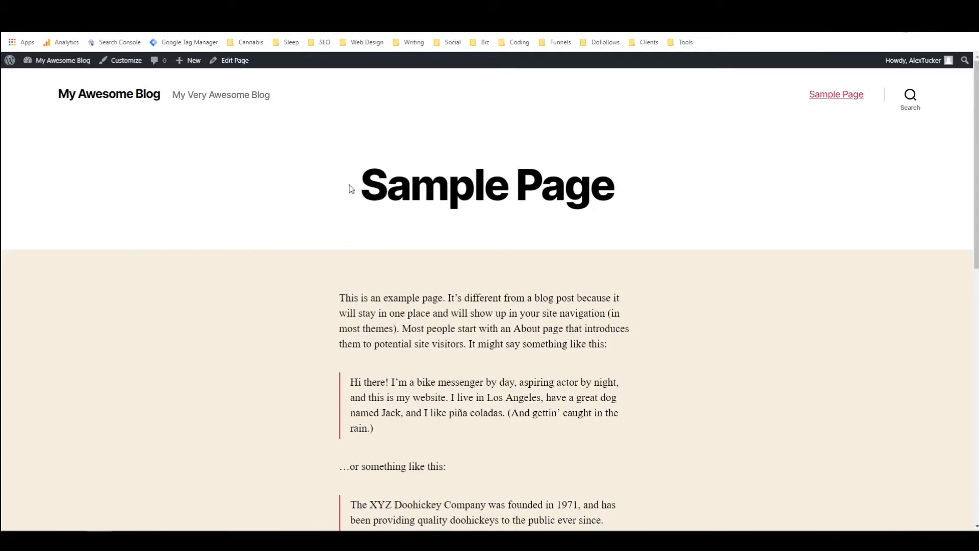
{"action": "mouse_move", "coordinate": [591, 112]}
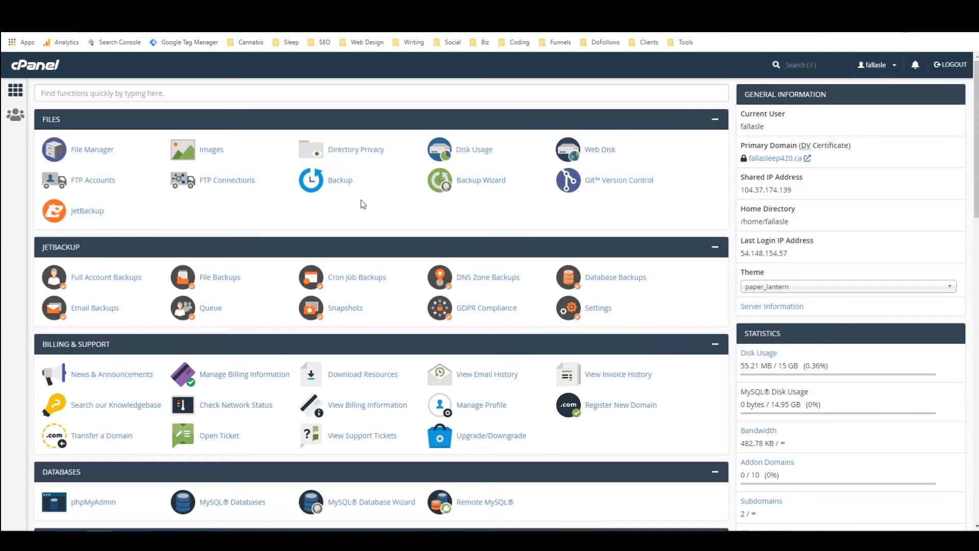
{"action": "mouse_move", "coordinate": [363, 204]}
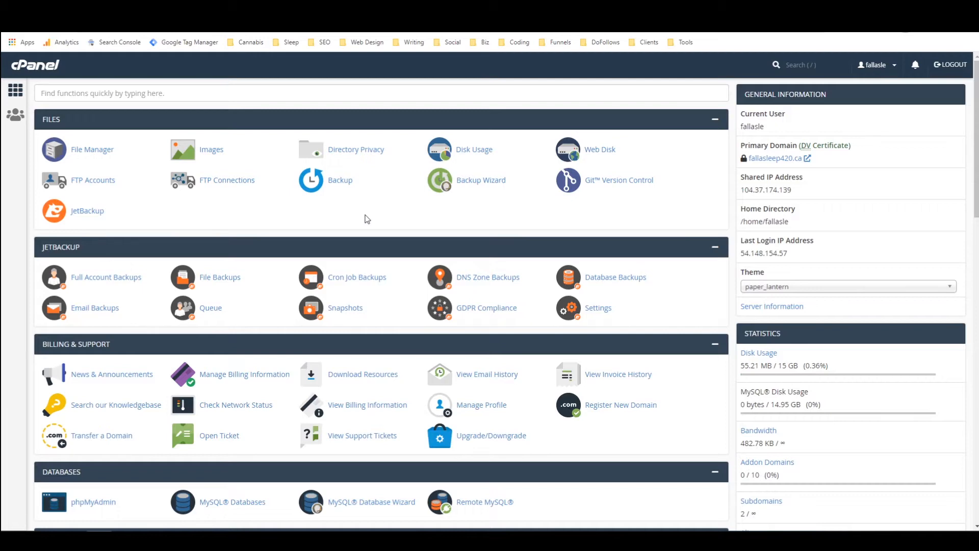
{"action": "mouse_move", "coordinate": [396, 199]}
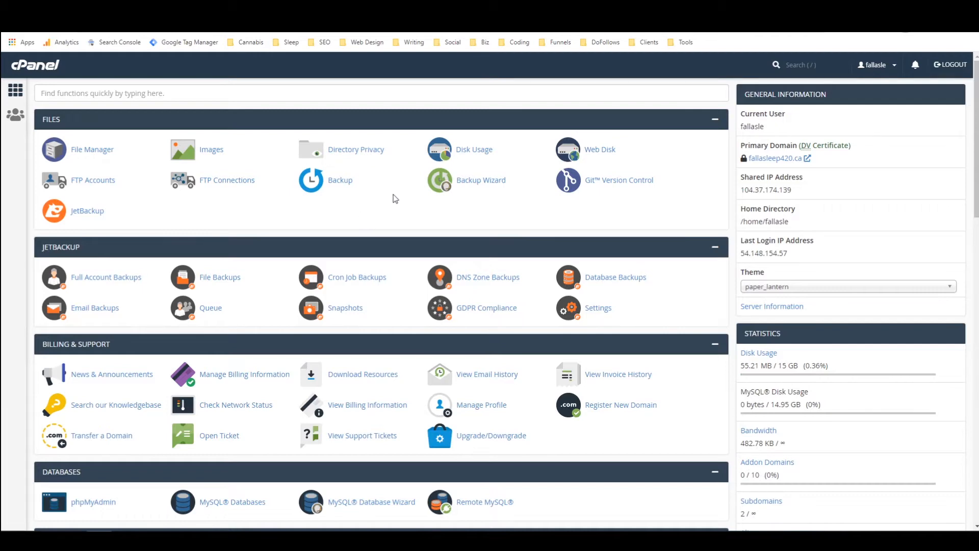
Search cPanel for 'sf' and launch Softaculous Apps Installer from the Software section.
{"action": "left_click", "coordinate": [805, 64]}
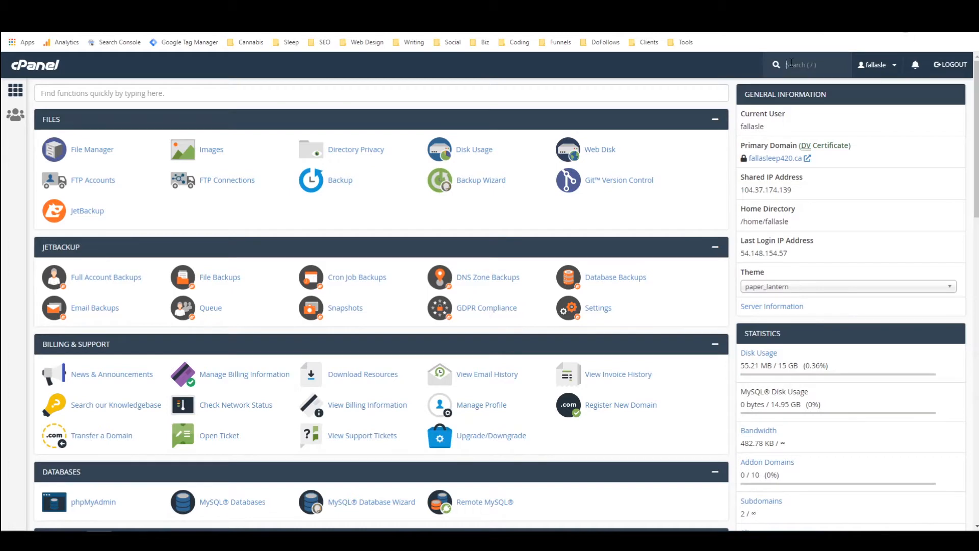
{"action": "type", "text": "sf"}
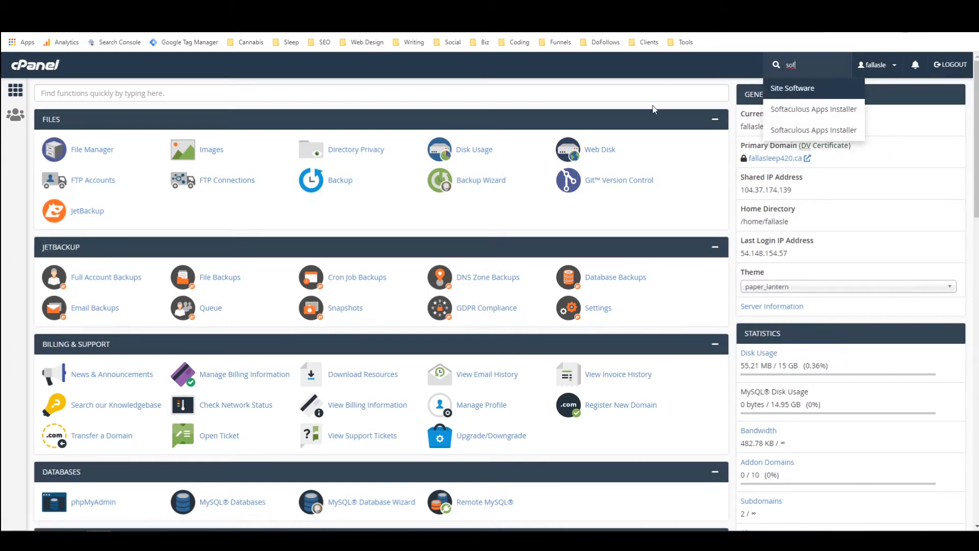
{"action": "scroll", "scroll_direction": "down", "scroll_amount": 3}
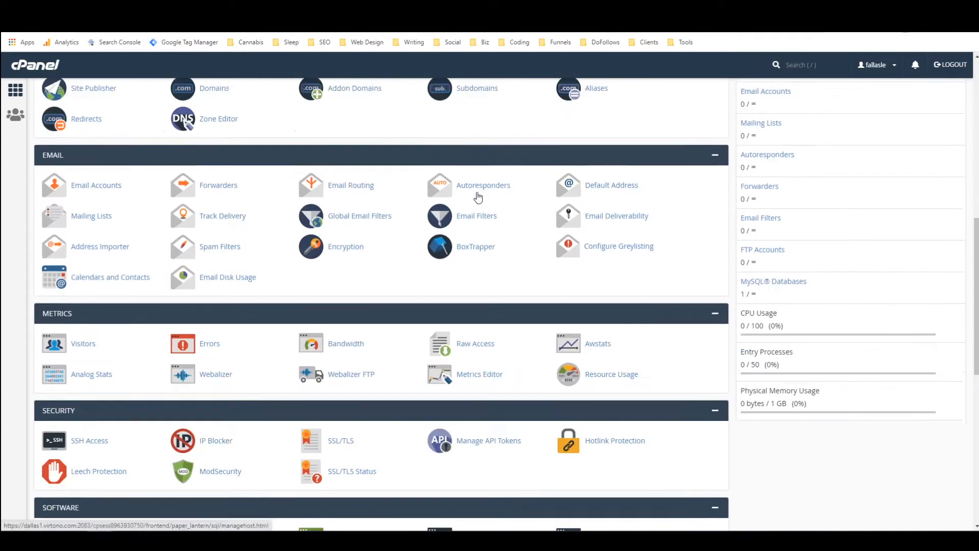
{"action": "scroll", "scroll_direction": "down", "scroll_amount": 3}
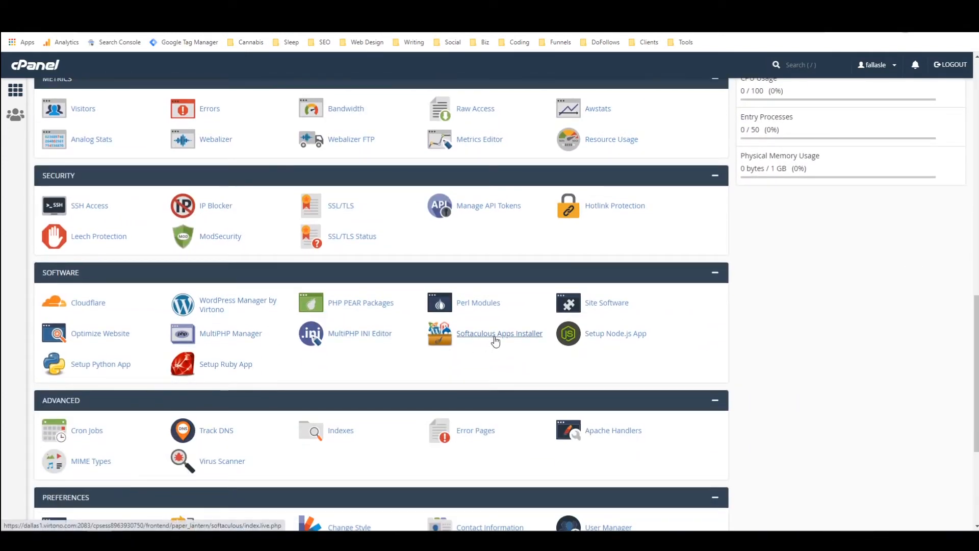
{"action": "left_click", "coordinate": [500, 332]}
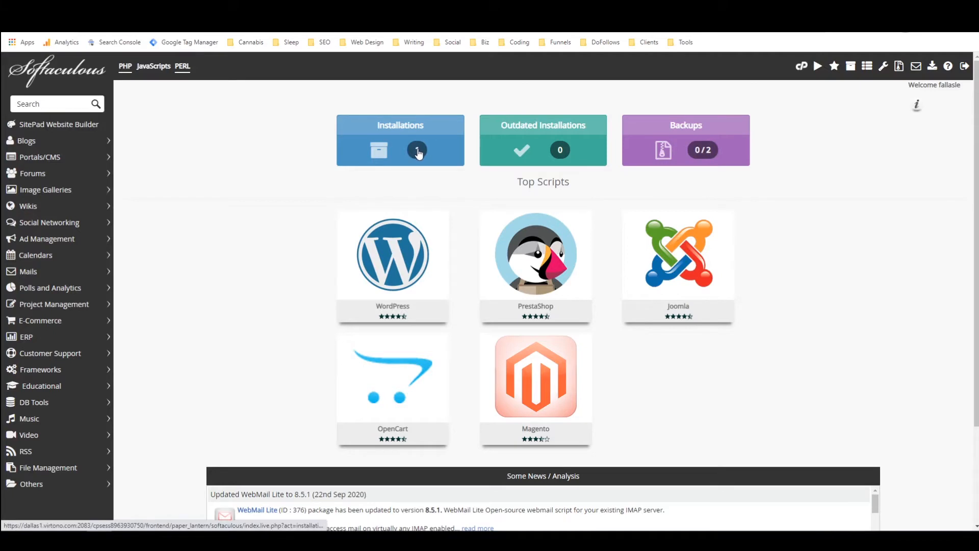
{"action": "mouse_move", "coordinate": [410, 126]}
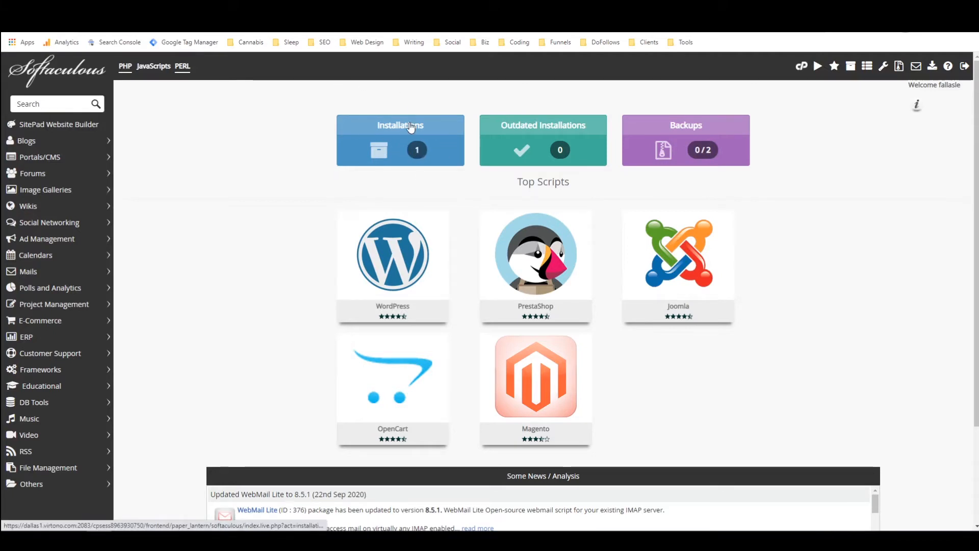
Show the Installations list with the WordPress 5.5.1 install on fallasleep420.ca.
{"action": "left_click", "coordinate": [399, 139]}
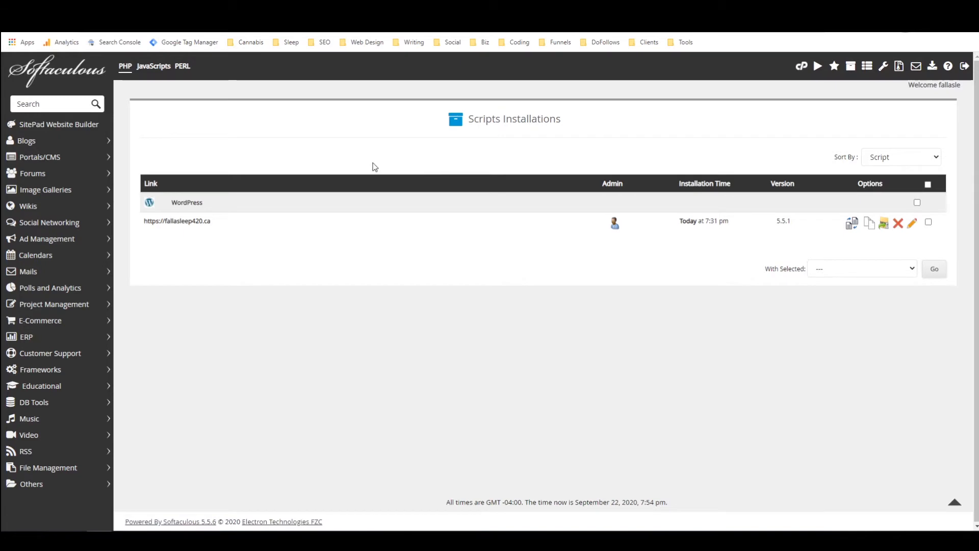
{"action": "mouse_move", "coordinate": [201, 230]}
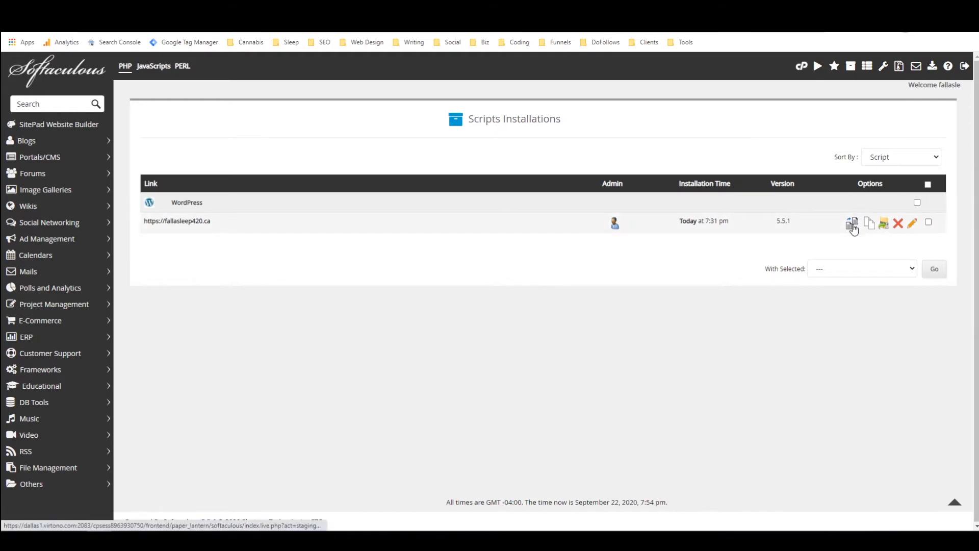
{"action": "mouse_move", "coordinate": [852, 222]}
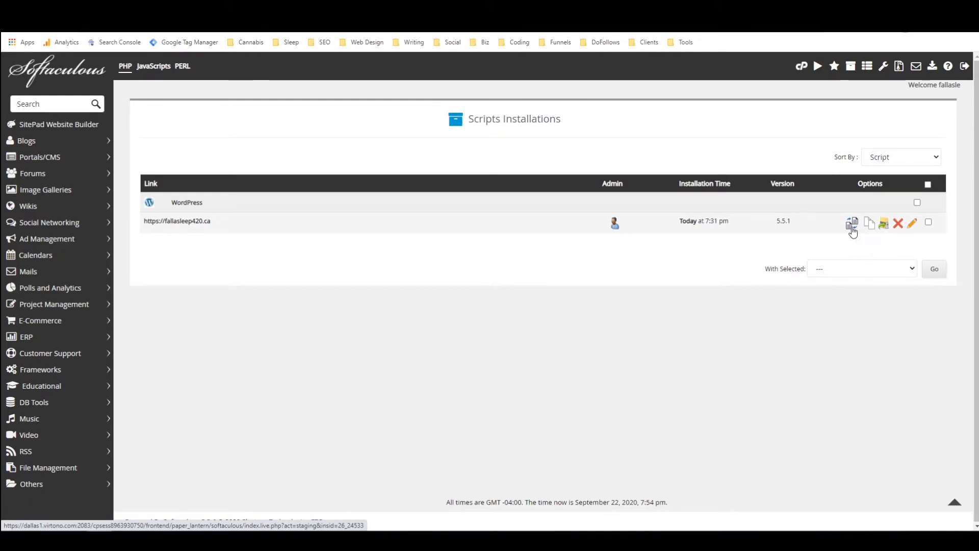
{"action": "left_click", "coordinate": [851, 222]}
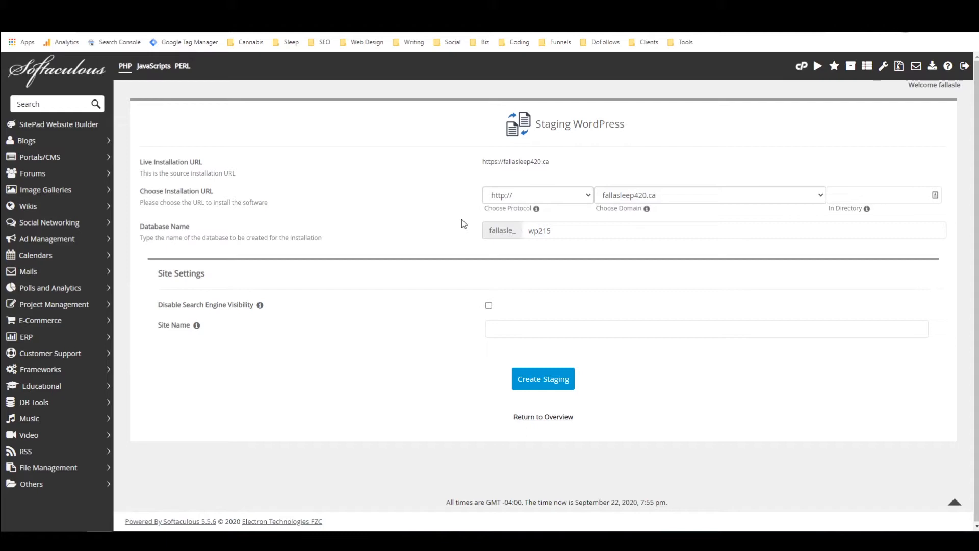
{"action": "left_click", "coordinate": [536, 195]}
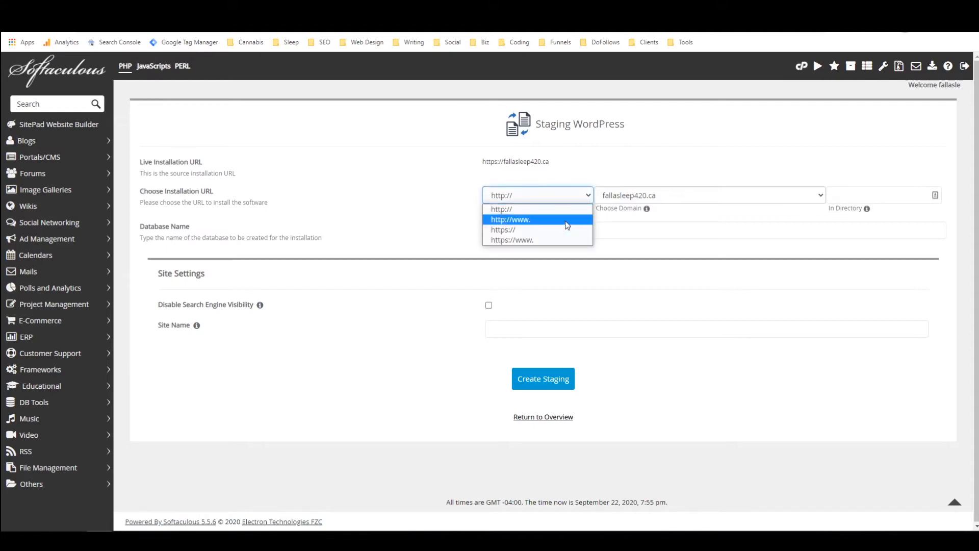
{"action": "left_click", "coordinate": [502, 229]}
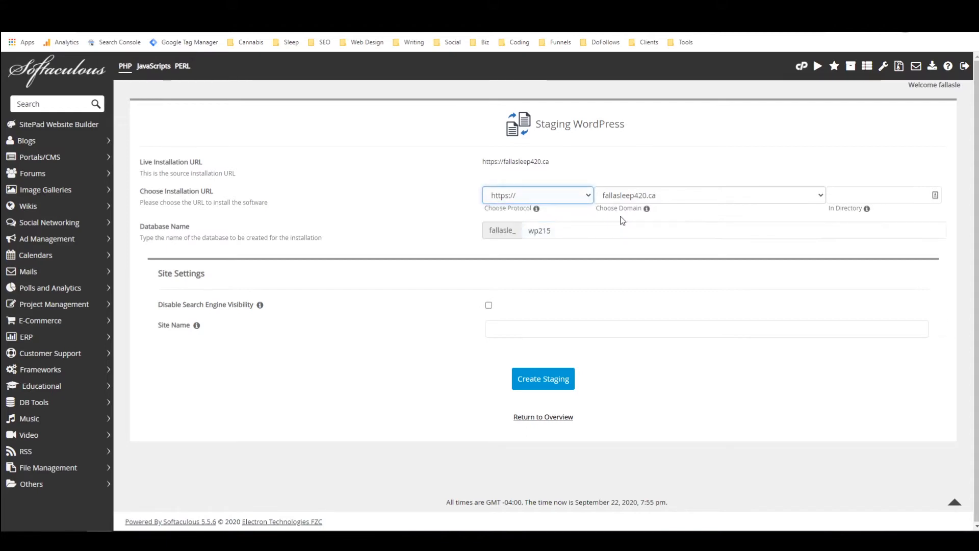
{"action": "left_click", "coordinate": [709, 195]}
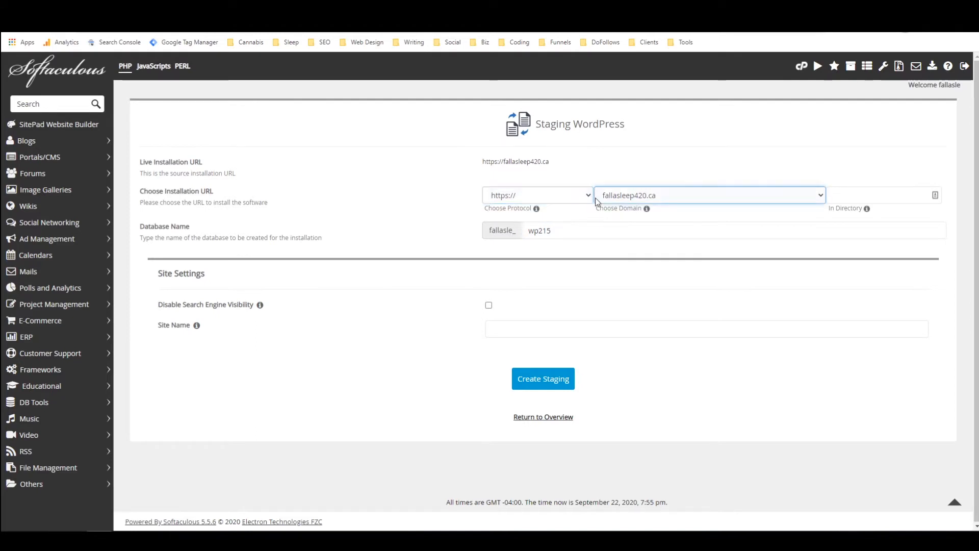
{"action": "mouse_move", "coordinate": [649, 201]}
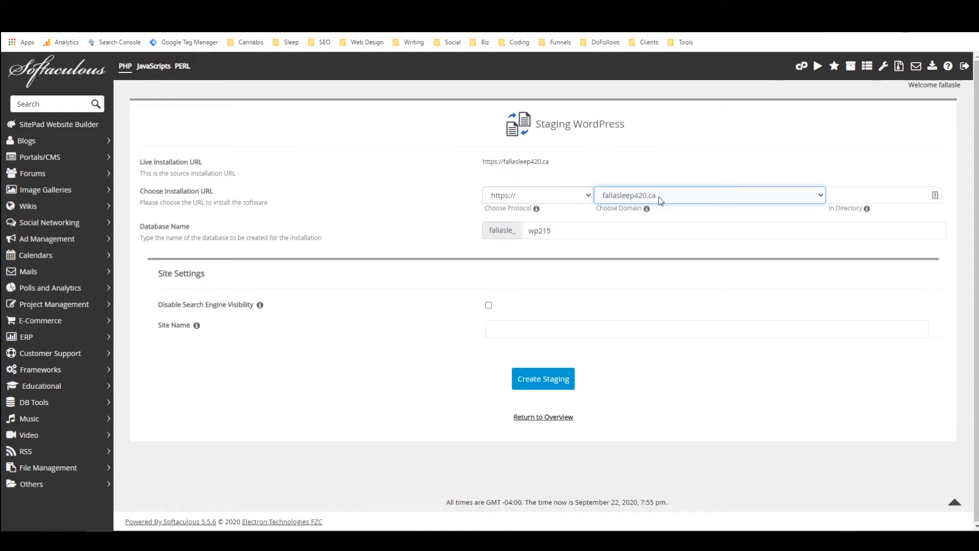
{"action": "left_click", "coordinate": [709, 195]}
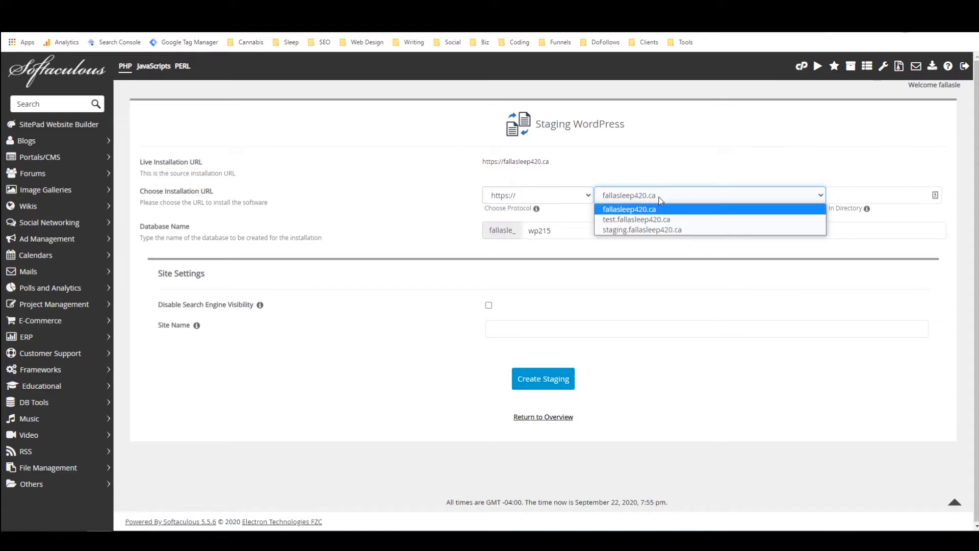
{"action": "mouse_move", "coordinate": [642, 230]}
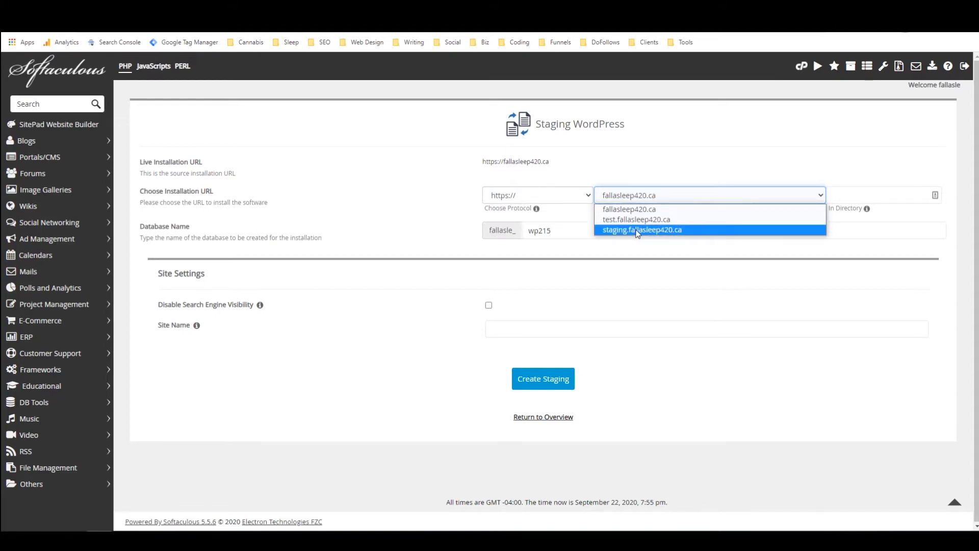
{"action": "left_click", "coordinate": [642, 230]}
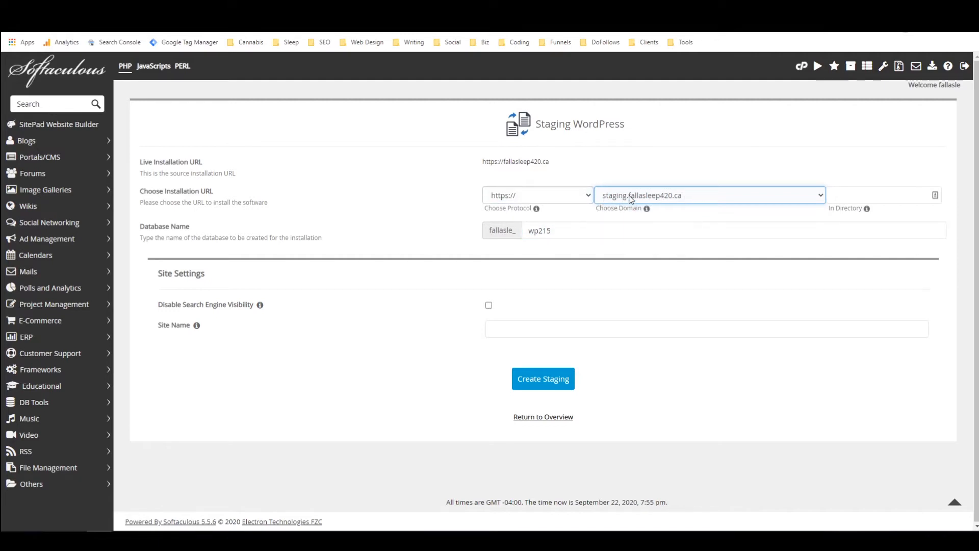
{"action": "mouse_move", "coordinate": [635, 203]}
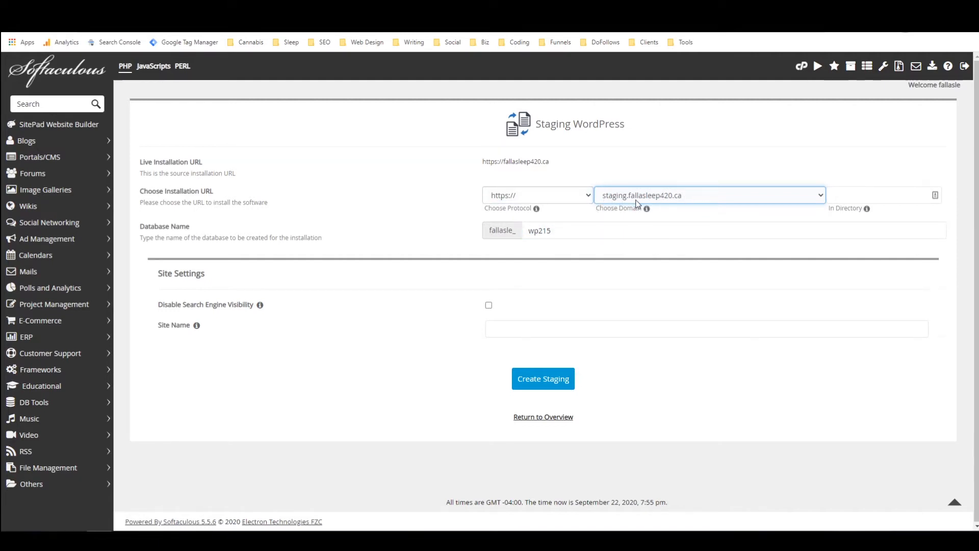
{"action": "mouse_move", "coordinate": [462, 182]}
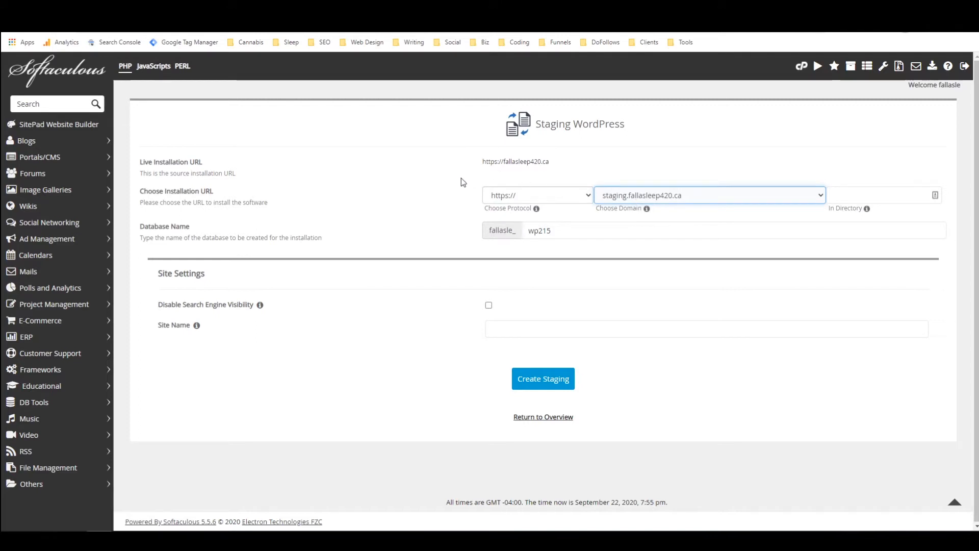
{"action": "mouse_move", "coordinate": [457, 224]}
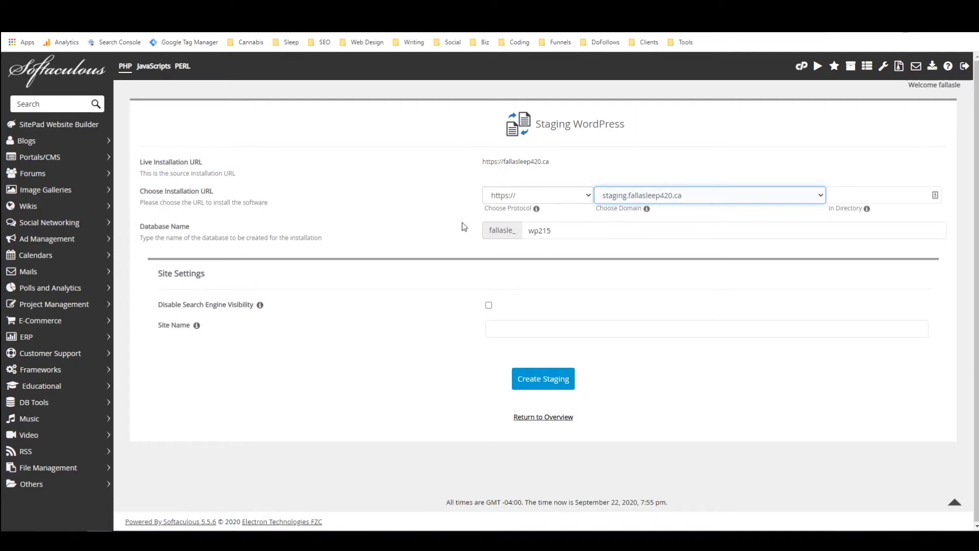
{"action": "mouse_move", "coordinate": [395, 244]}
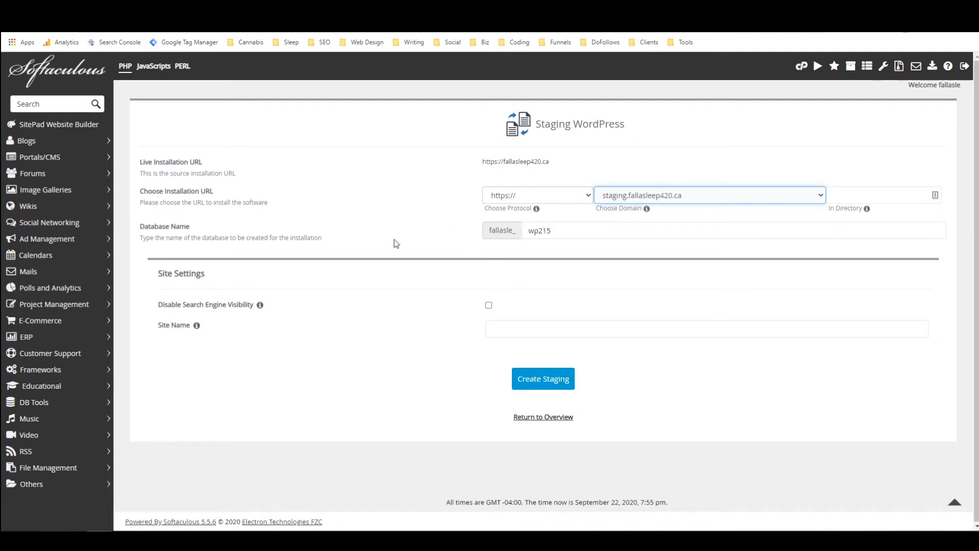
{"action": "mouse_move", "coordinate": [393, 250]}
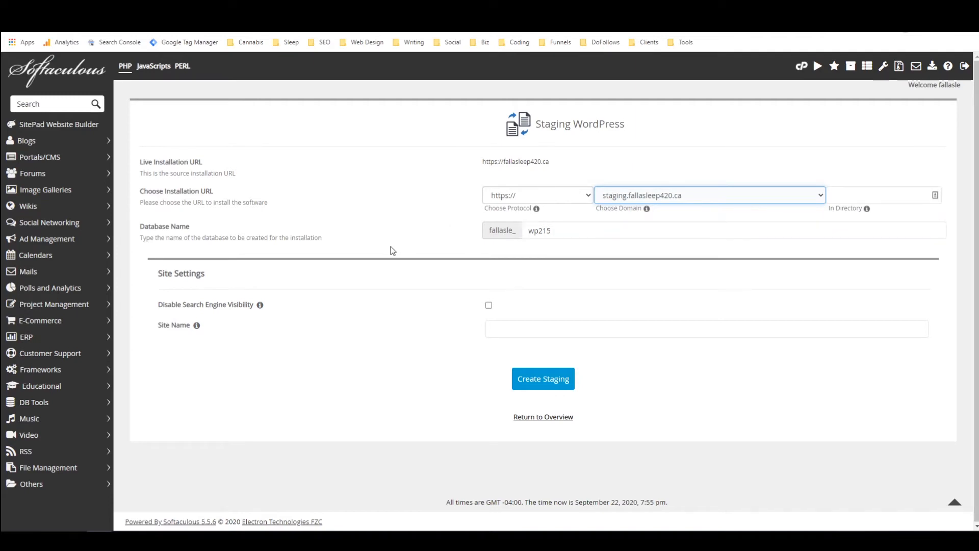
{"action": "mouse_move", "coordinate": [455, 303]}
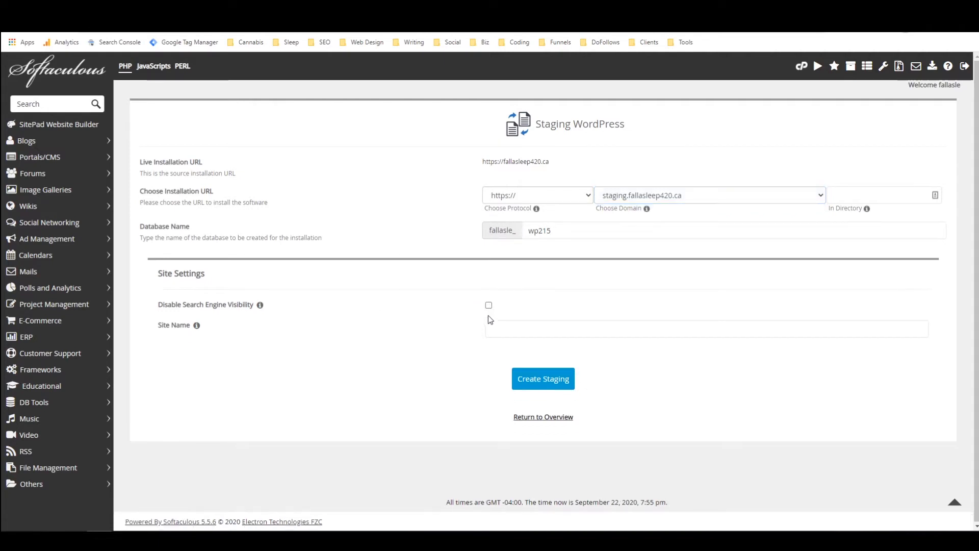
{"action": "left_click", "coordinate": [488, 305]}
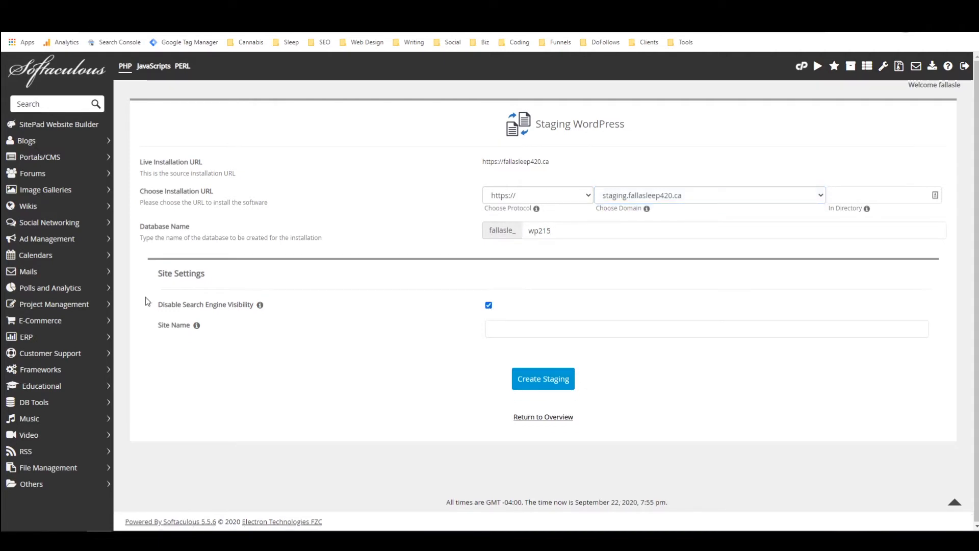
{"action": "mouse_move", "coordinate": [223, 310]}
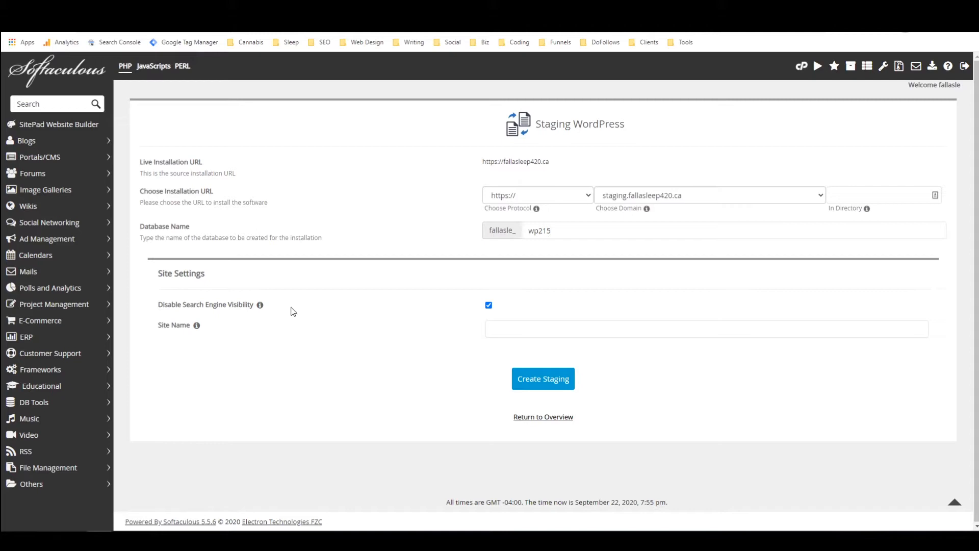
{"action": "mouse_move", "coordinate": [219, 329]}
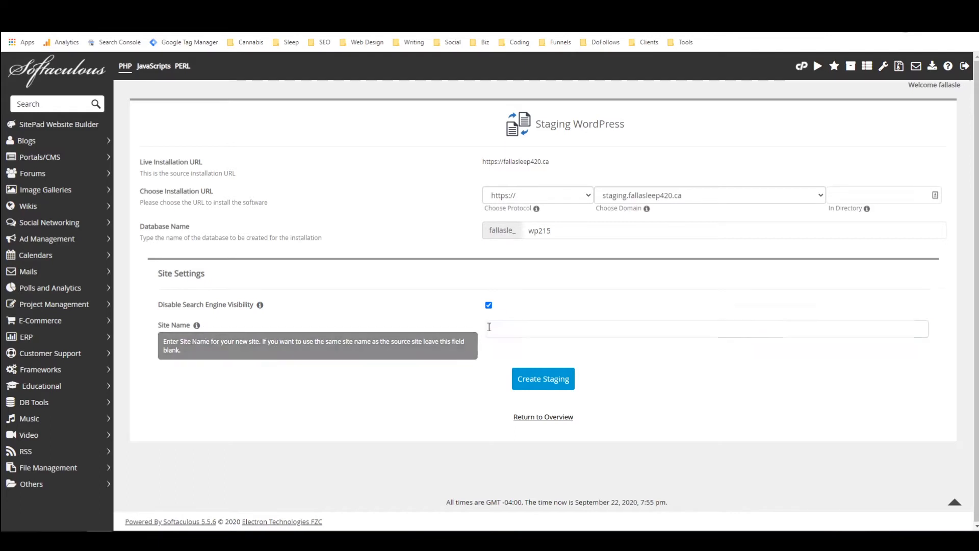
{"action": "left_click", "coordinate": [706, 329]}
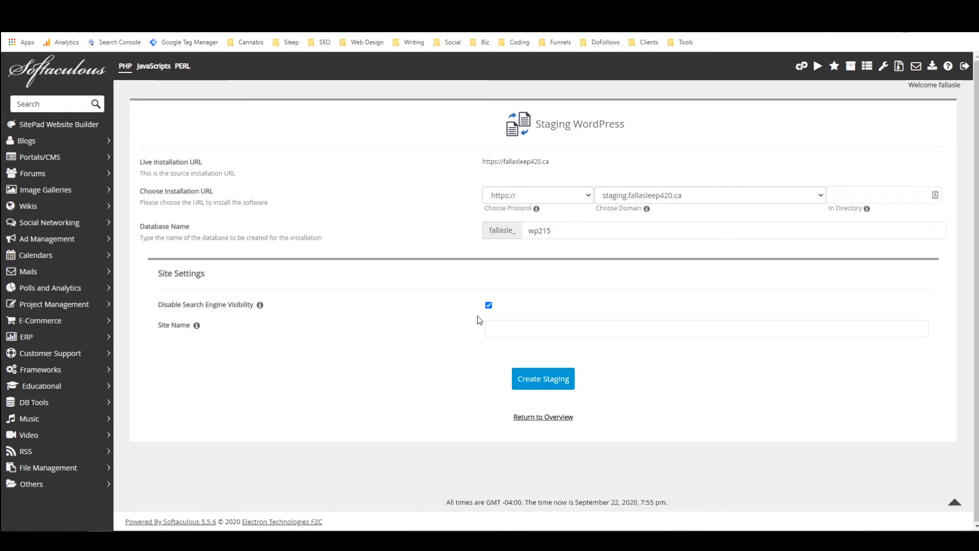
Create the staging copy and get Softaculous's success message with site and admin URLs.
{"action": "left_click", "coordinate": [543, 378]}
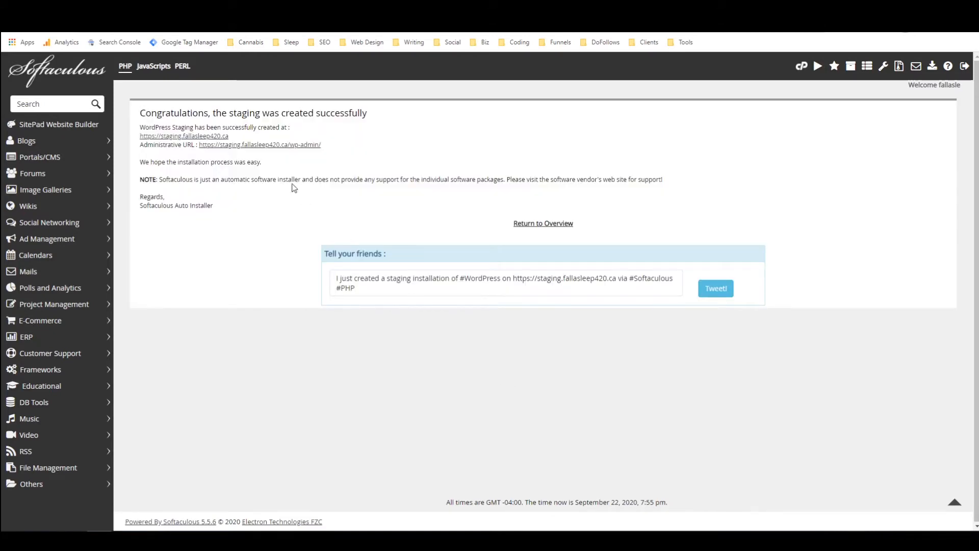
{"action": "mouse_move", "coordinate": [214, 118]}
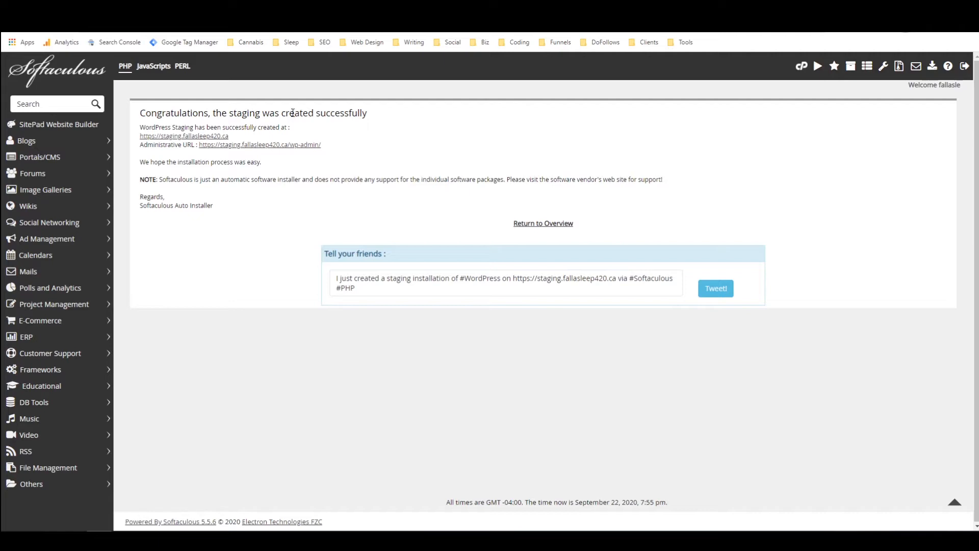
{"action": "mouse_move", "coordinate": [184, 135]}
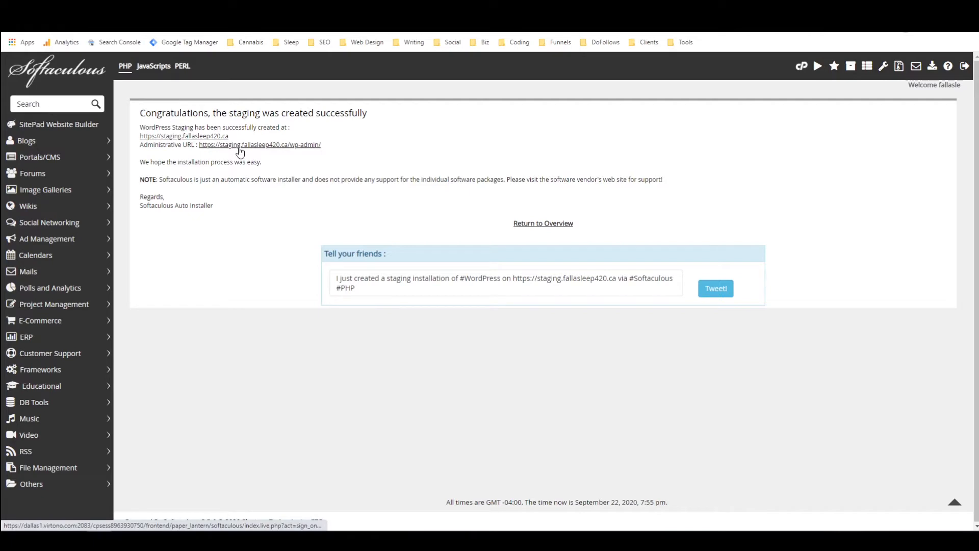
Enter the staging site's wp-admin dashboard (WordPress 5.5.1, Twenty Twenty theme).
{"action": "left_click", "coordinate": [259, 144]}
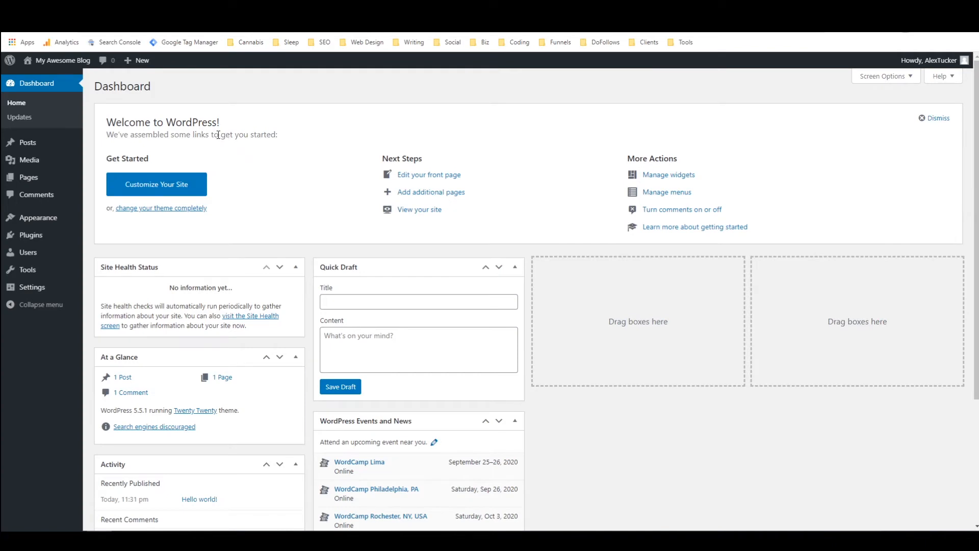
{"action": "mouse_move", "coordinate": [63, 60]}
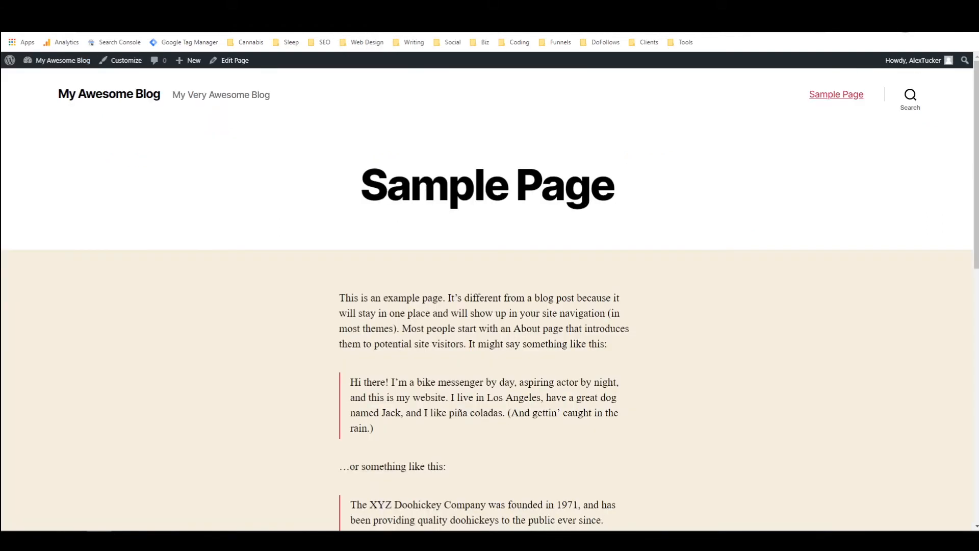
{"action": "mouse_move", "coordinate": [424, 133]}
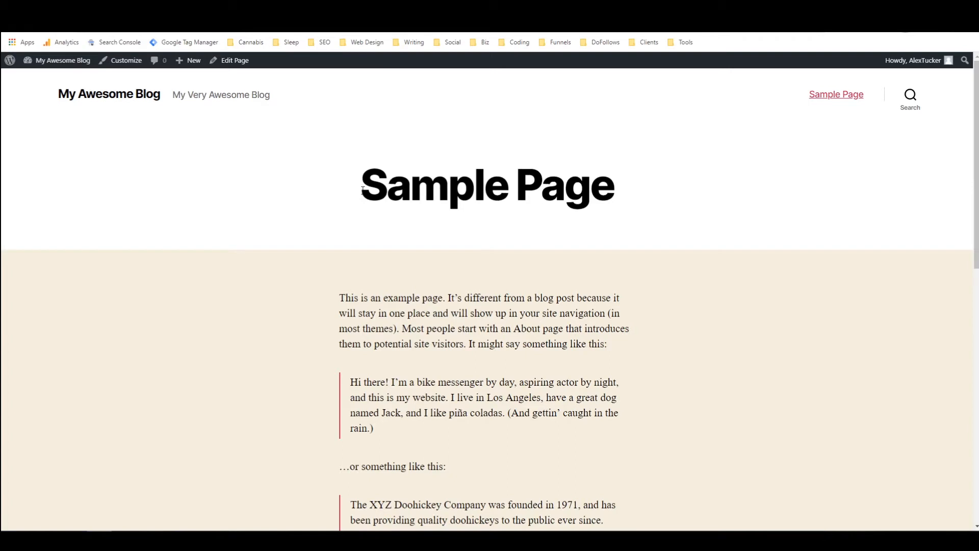
{"action": "mouse_move", "coordinate": [588, 145]}
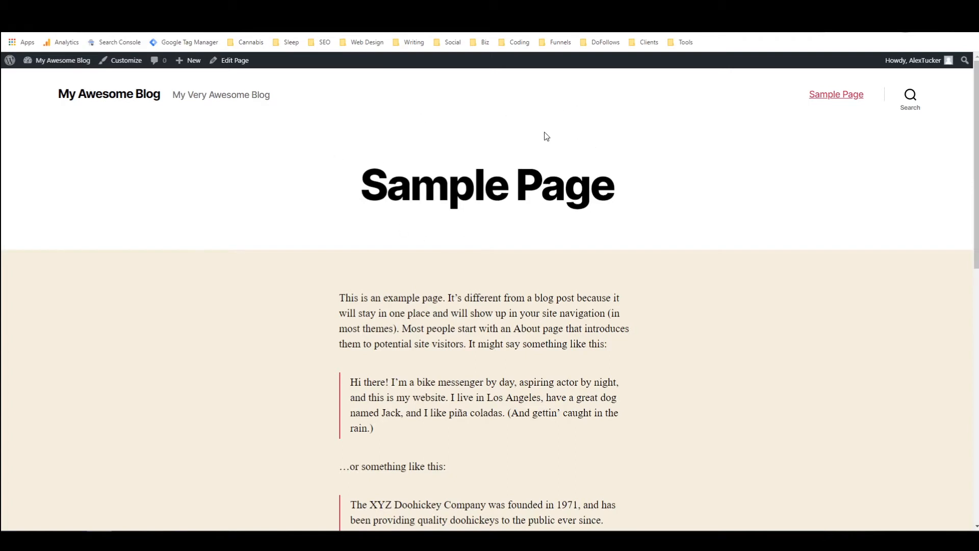
{"action": "mouse_move", "coordinate": [465, 154]}
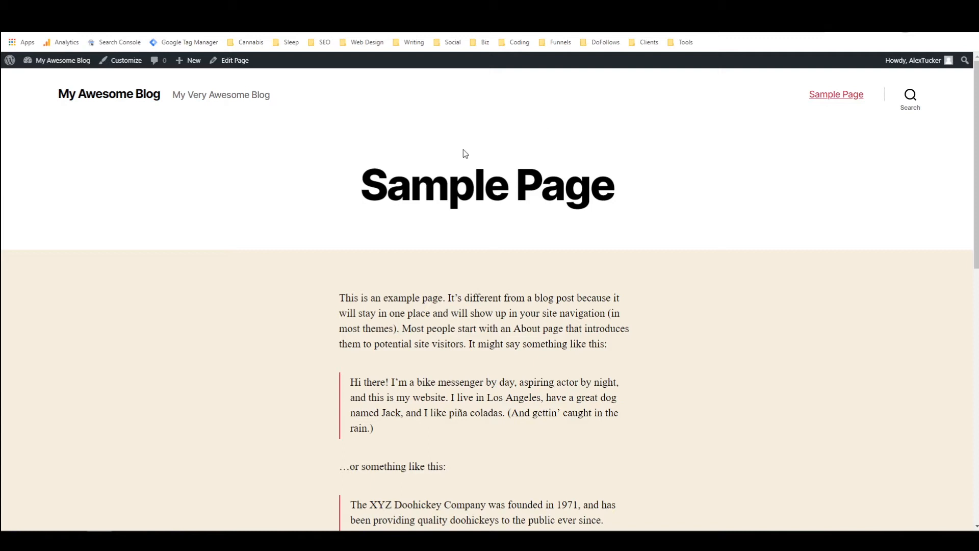
{"action": "mouse_move", "coordinate": [455, 157]}
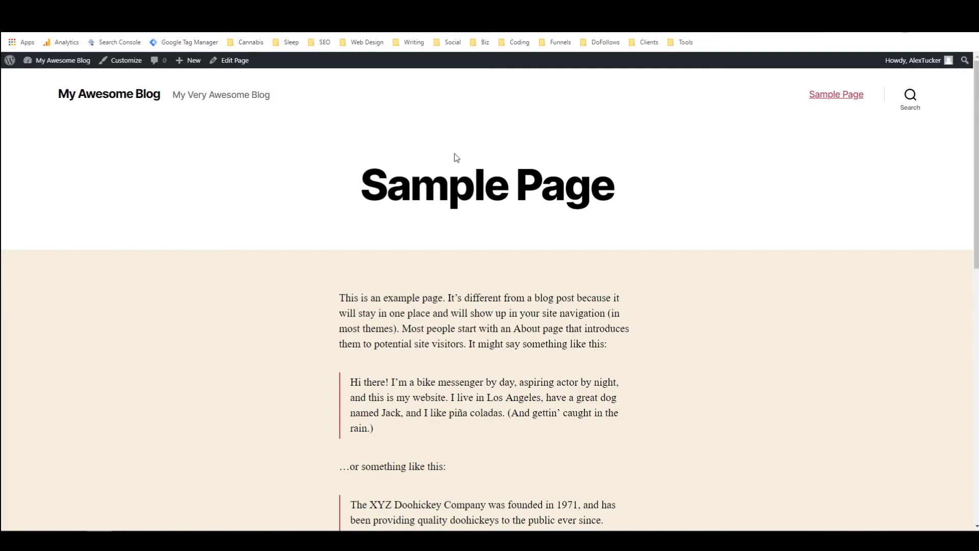
{"action": "mouse_move", "coordinate": [234, 60]}
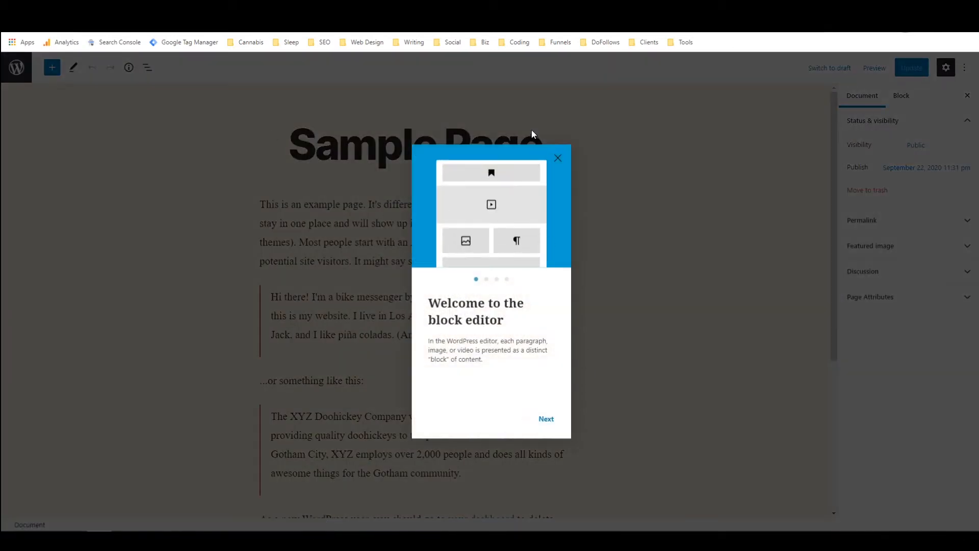
Retitle the staging Sample Page to 'Amazing Page', update it and view it on the site.
{"action": "left_click", "coordinate": [557, 157]}
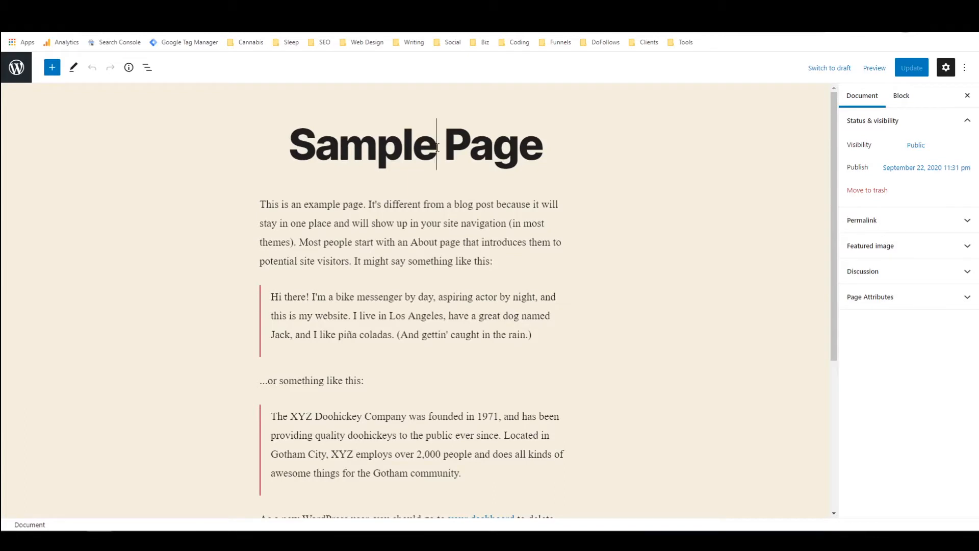
{"action": "type", "text": "Amazing"}
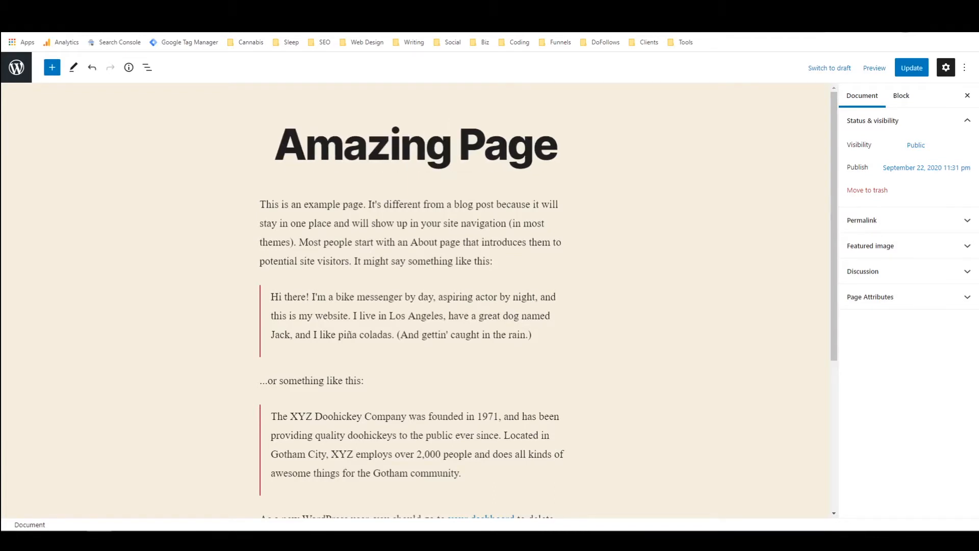
{"action": "left_click", "coordinate": [911, 67]}
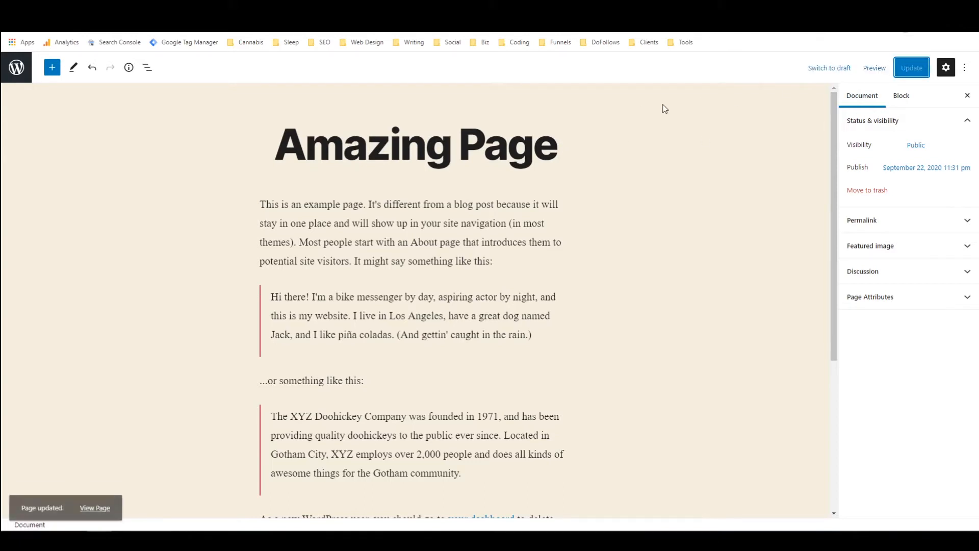
{"action": "left_click", "coordinate": [95, 508]}
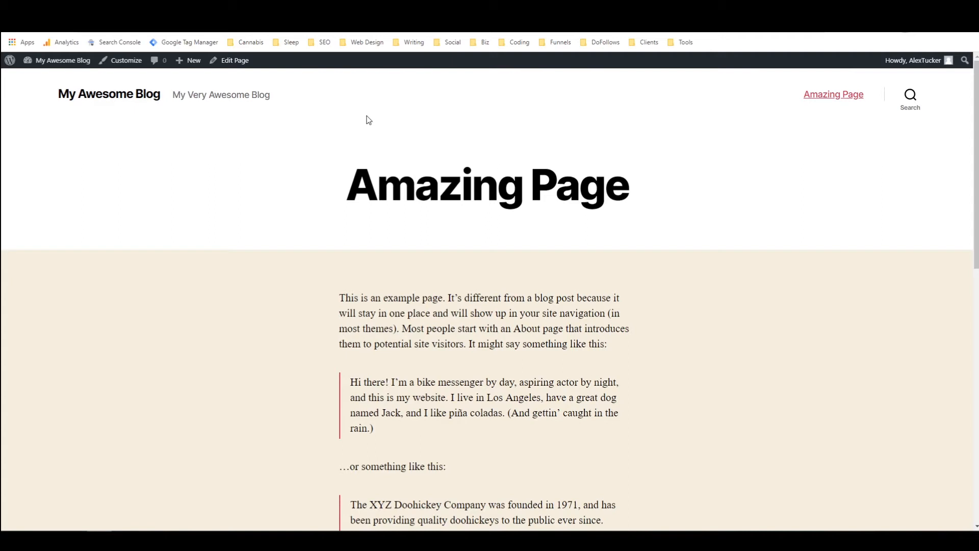
{"action": "mouse_move", "coordinate": [516, 248]}
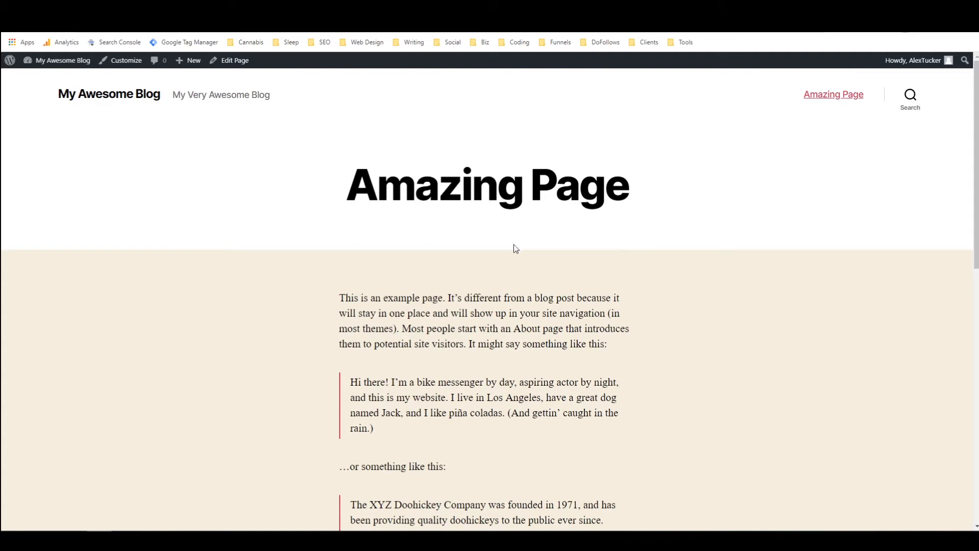
{"action": "mouse_move", "coordinate": [386, 102]}
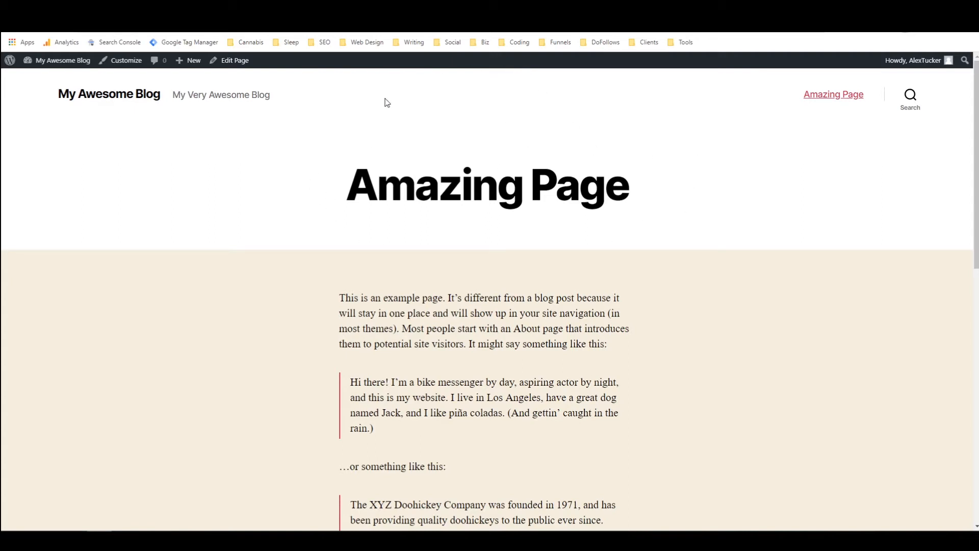
{"action": "mouse_move", "coordinate": [399, 98]}
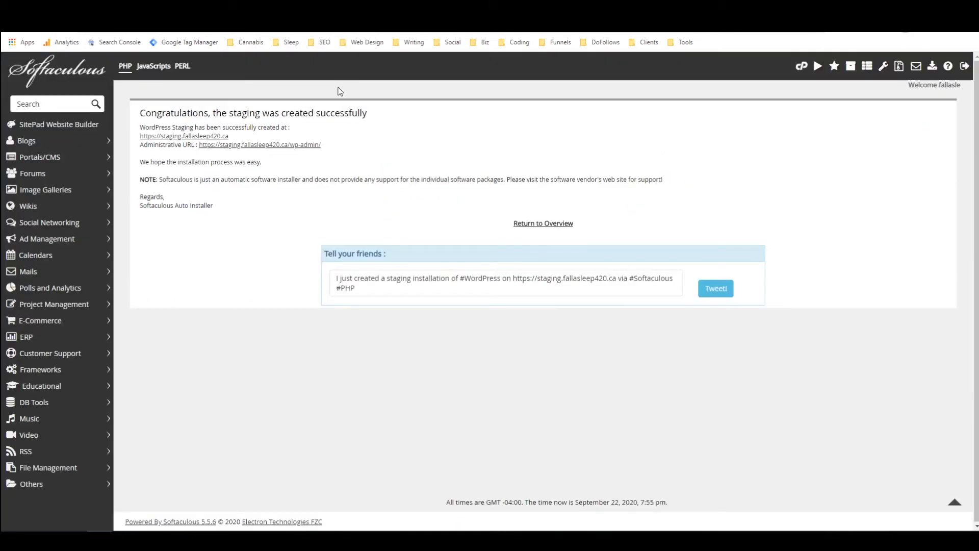
{"action": "mouse_move", "coordinate": [232, 101]}
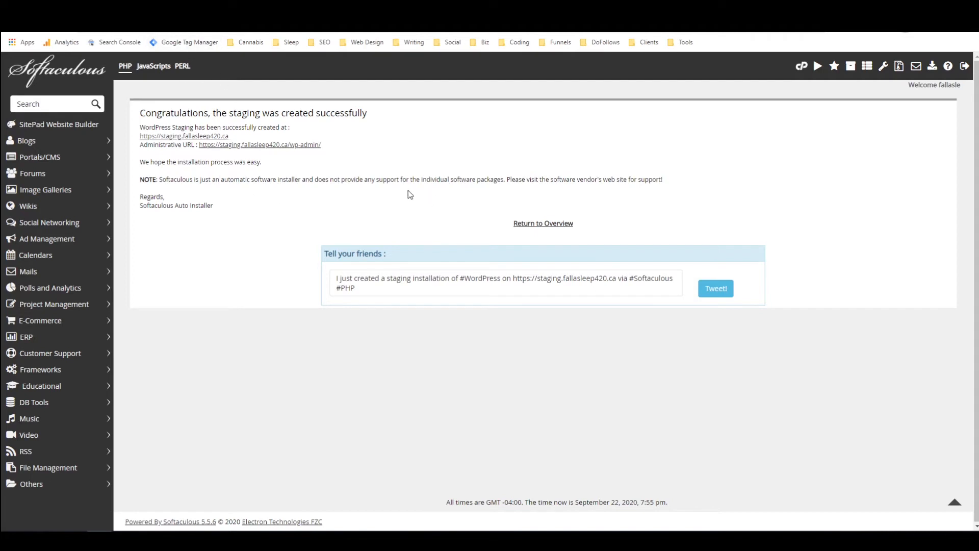
Return to the WordPress overview and then the Softaculous home dashboard, now showing two installations.
{"action": "left_click", "coordinate": [543, 224]}
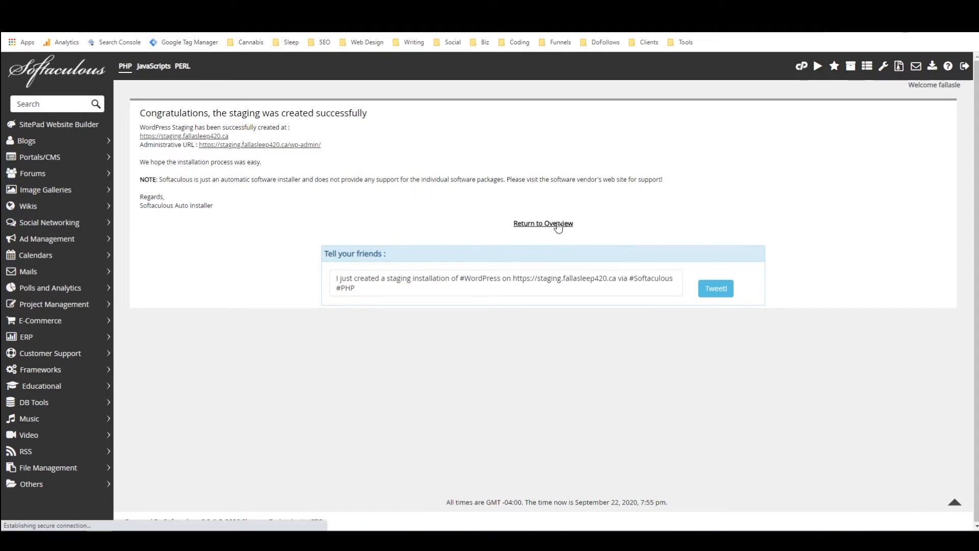
{"action": "left_click", "coordinate": [542, 224]}
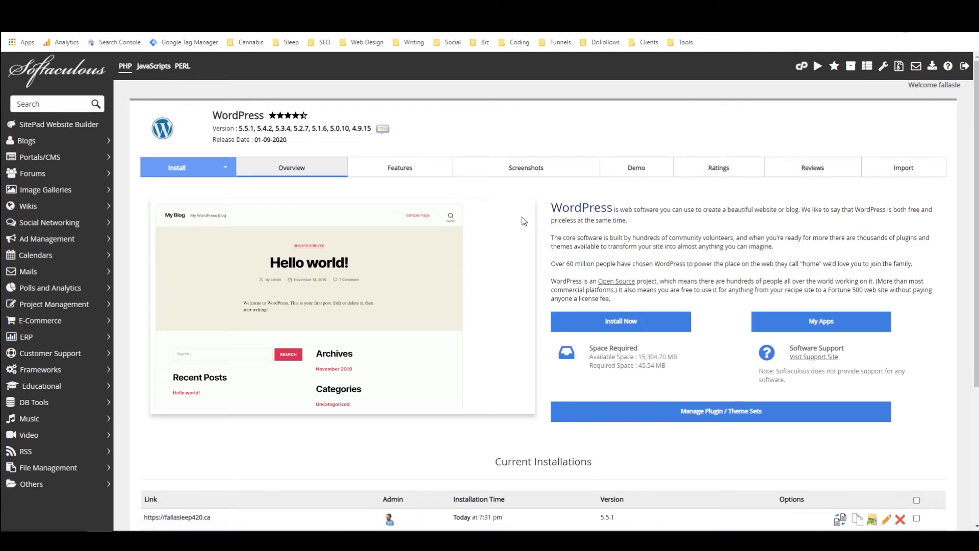
{"action": "mouse_move", "coordinate": [458, 210]}
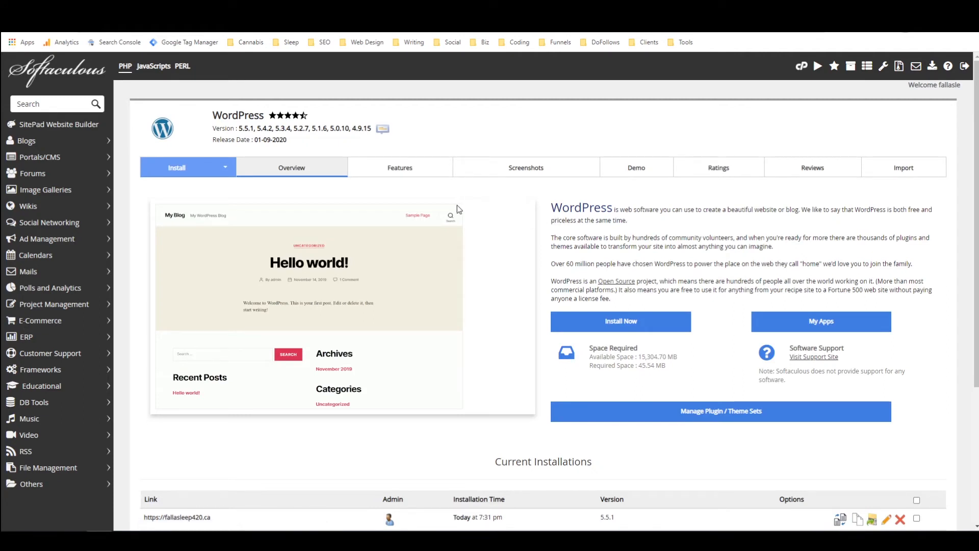
{"action": "left_click", "coordinate": [56, 70]}
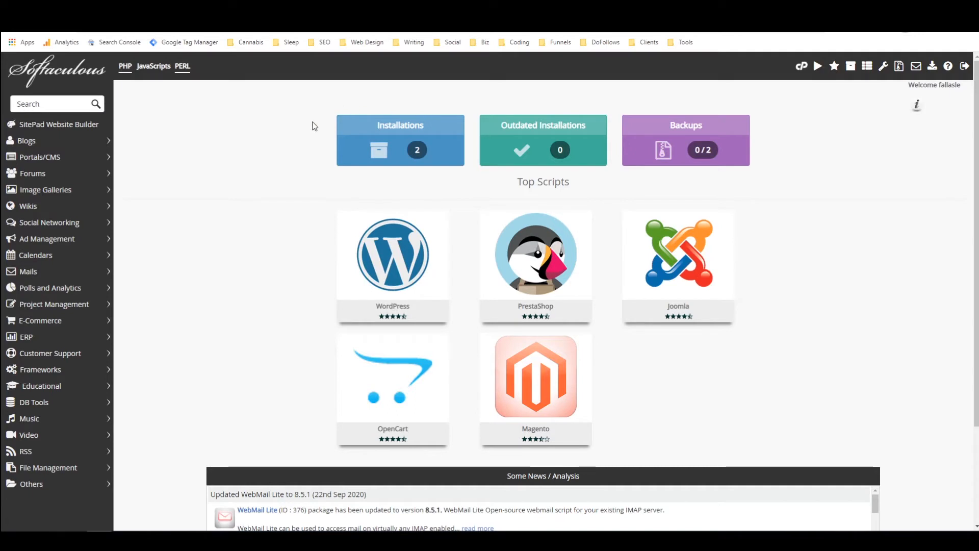
{"action": "mouse_move", "coordinate": [468, 145]}
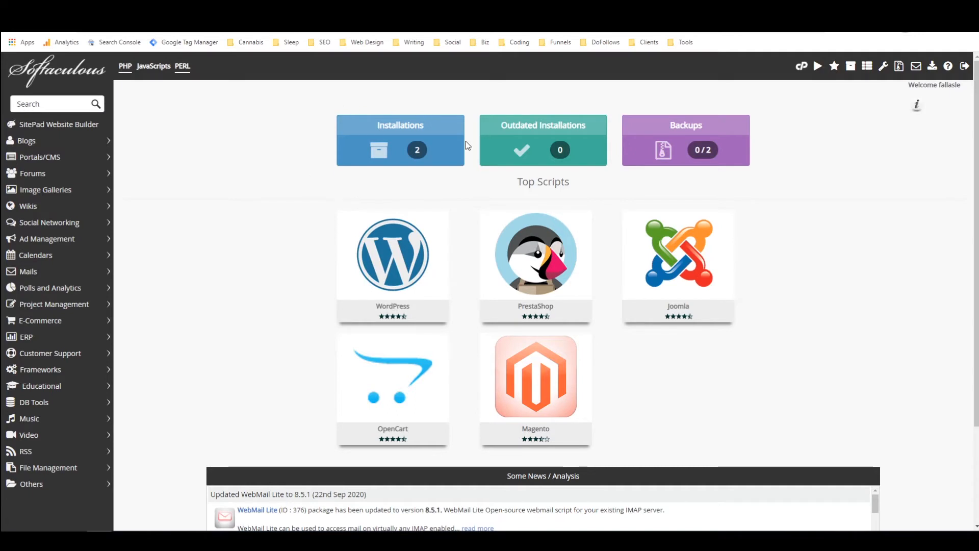
{"action": "left_click", "coordinate": [400, 140]}
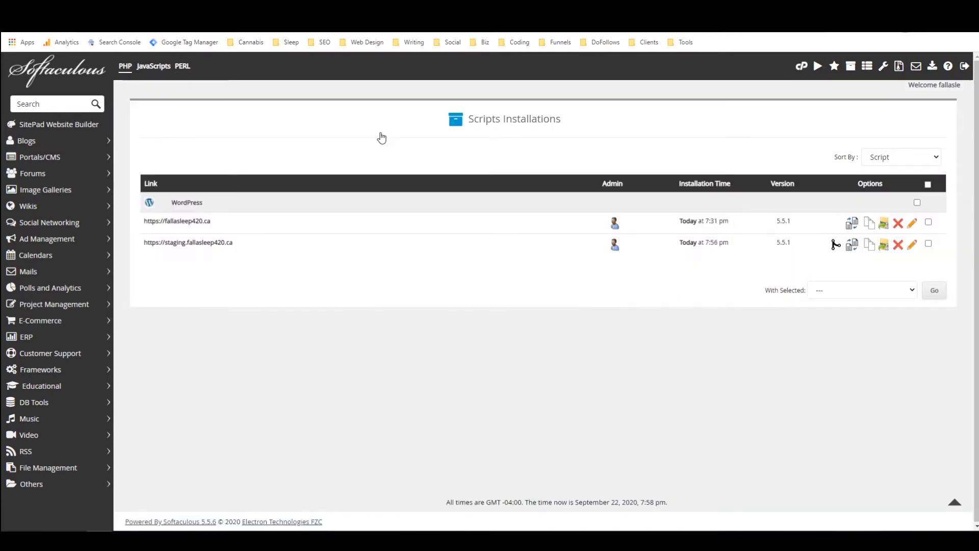
{"action": "mouse_move", "coordinate": [360, 171]}
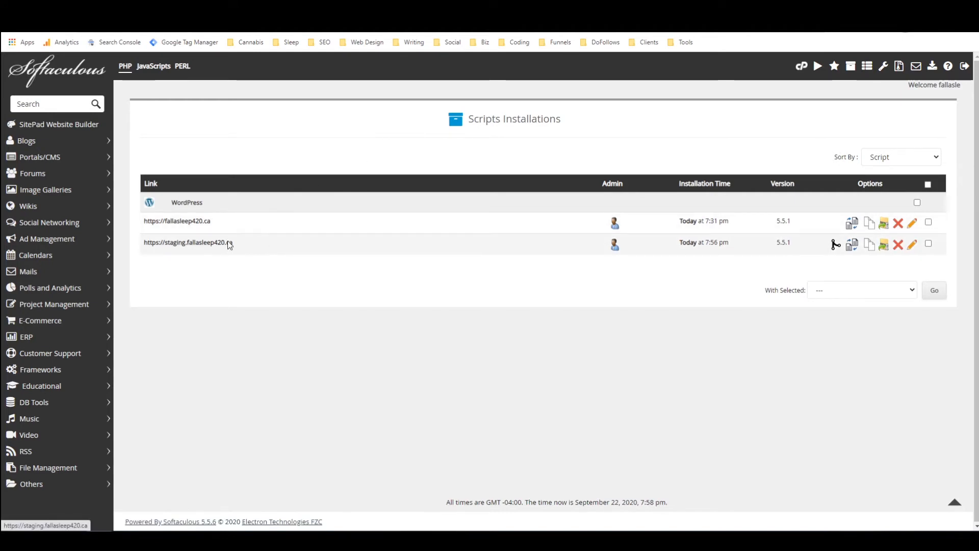
{"action": "mouse_move", "coordinate": [836, 244]}
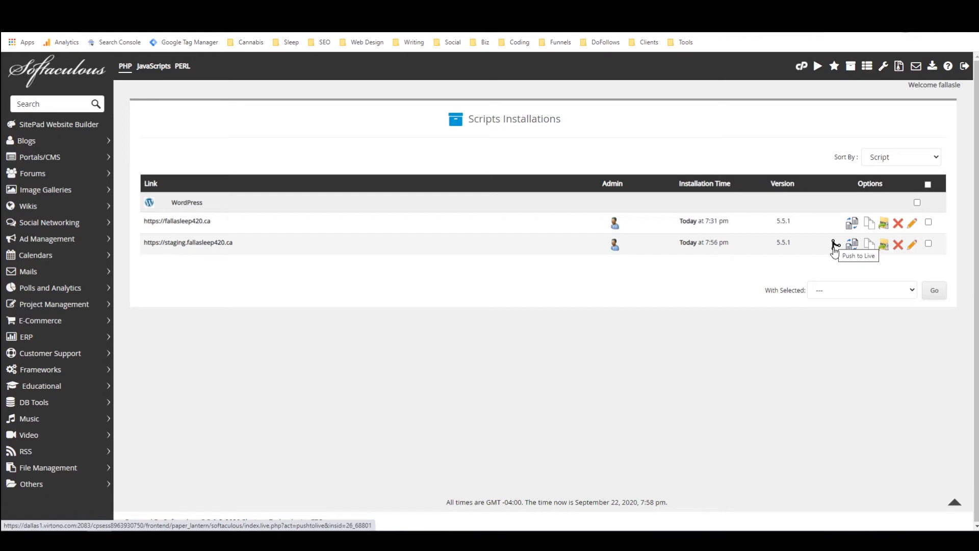
{"action": "left_click", "coordinate": [835, 243]}
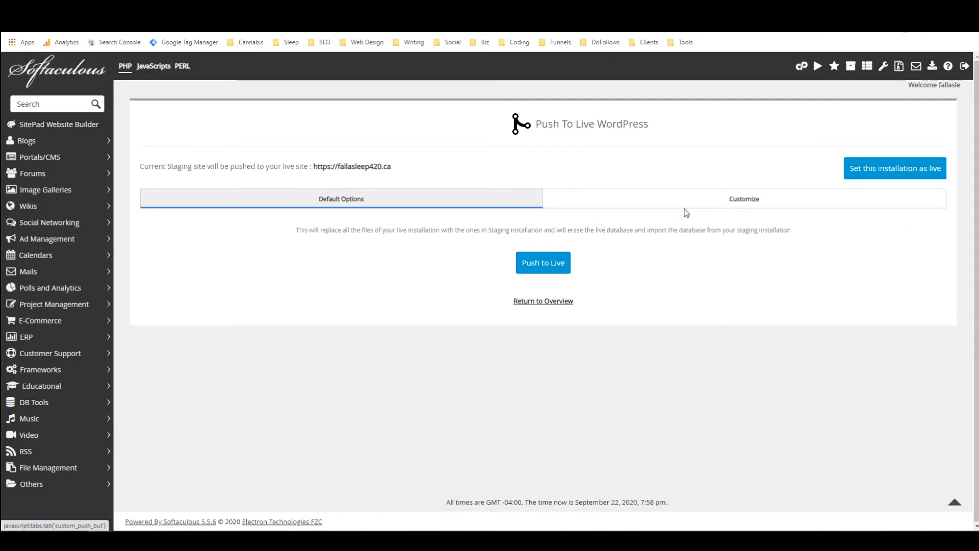
In Customize, keep Overwrite Files/Folders and enable Push Full Database.
{"action": "left_click", "coordinate": [744, 199]}
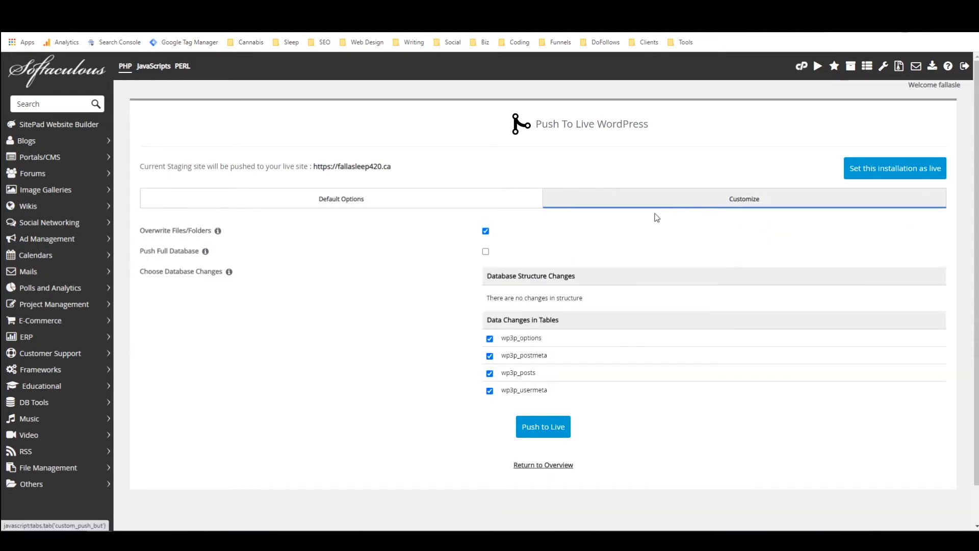
{"action": "mouse_move", "coordinate": [229, 235]}
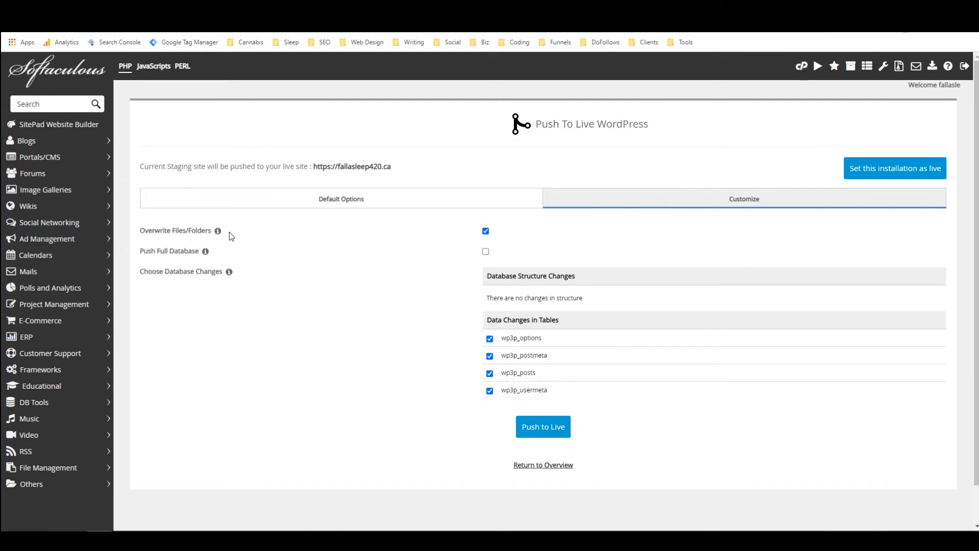
{"action": "mouse_move", "coordinate": [218, 231]}
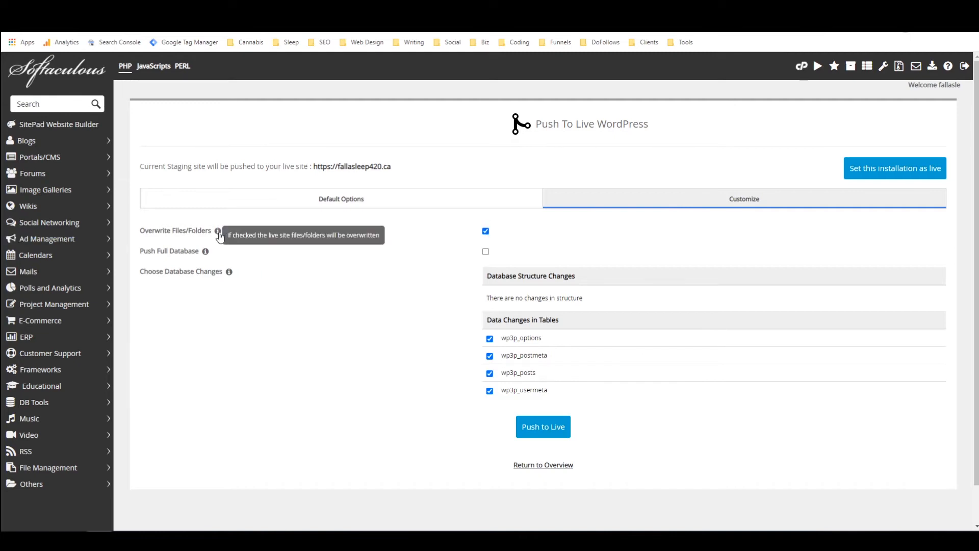
{"action": "mouse_move", "coordinate": [489, 251]}
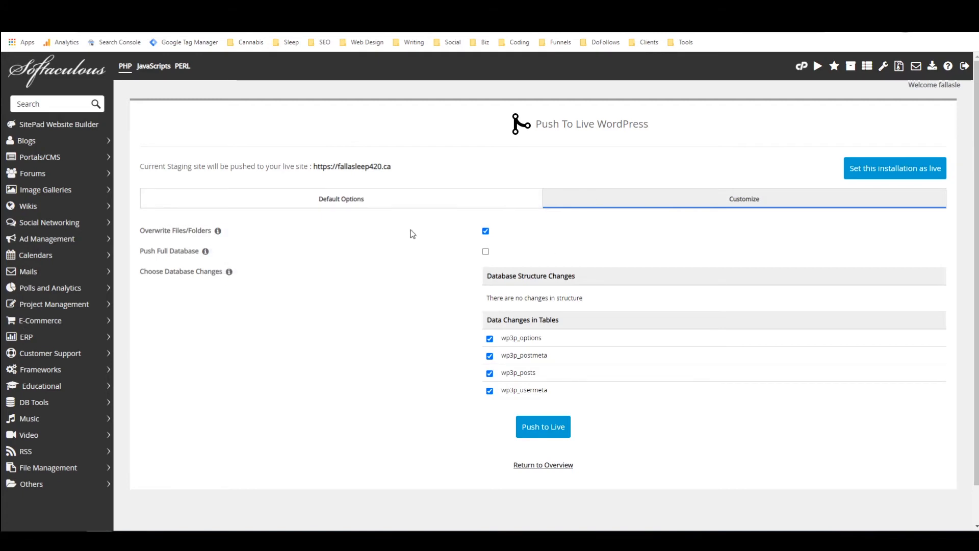
{"action": "mouse_move", "coordinate": [205, 251]}
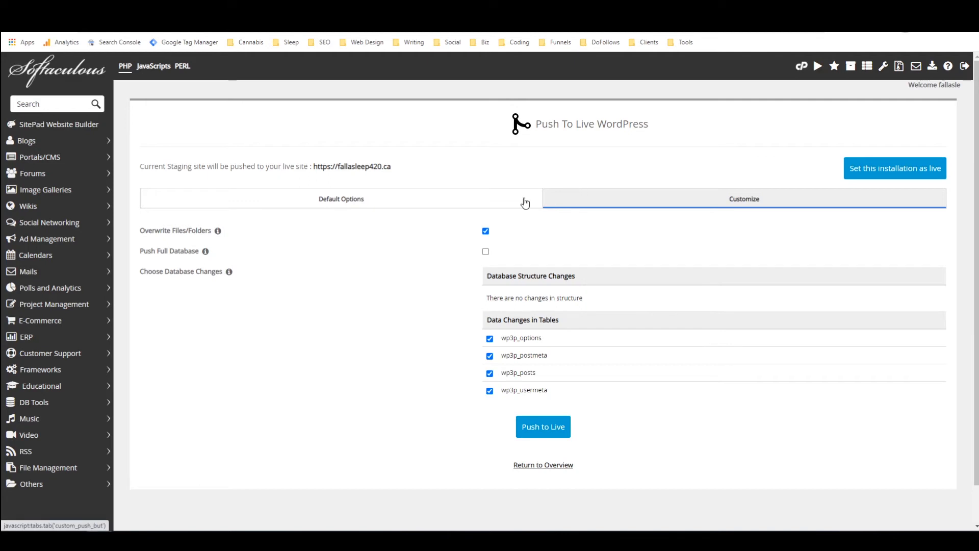
{"action": "left_click", "coordinate": [486, 251]}
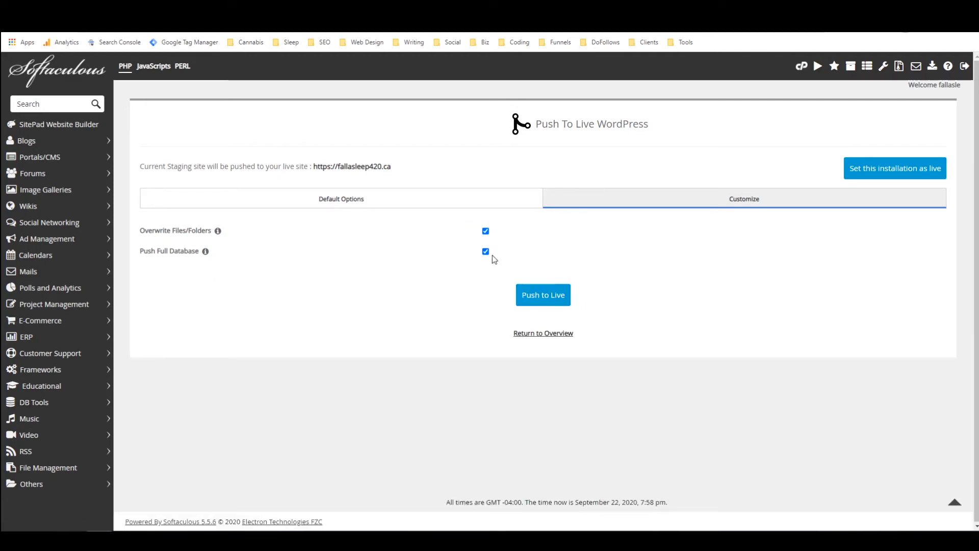
{"action": "left_click", "coordinate": [485, 252]}
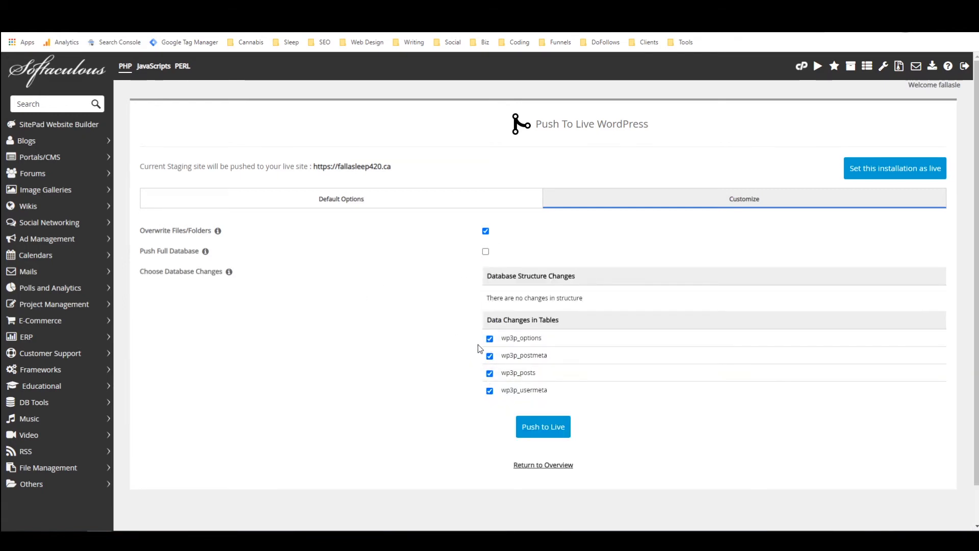
{"action": "mouse_move", "coordinate": [468, 265]}
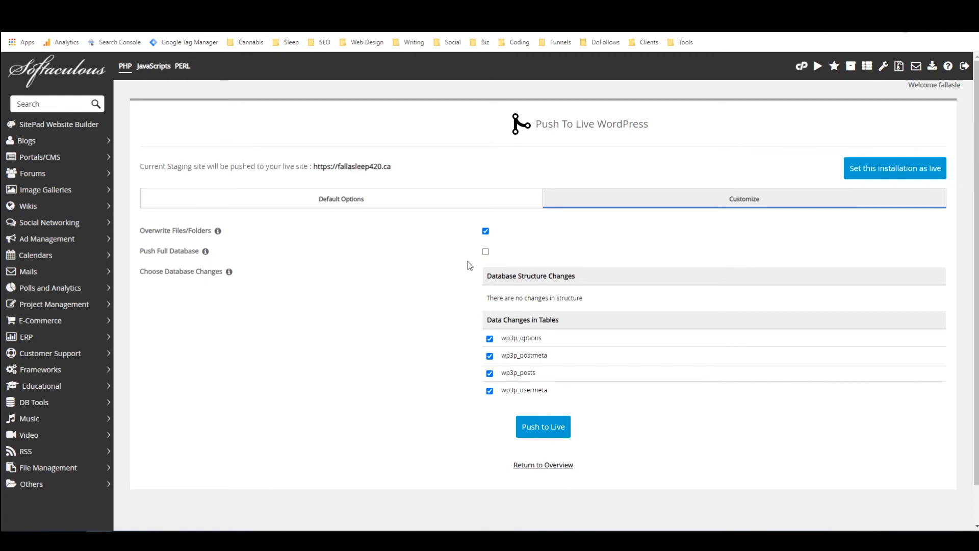
{"action": "left_click", "coordinate": [485, 251]}
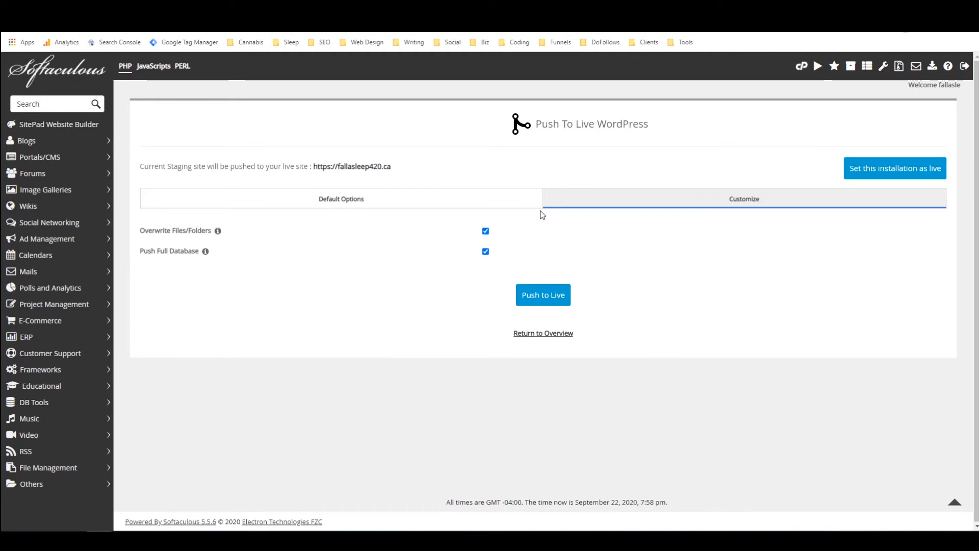
{"action": "mouse_move", "coordinate": [543, 295]}
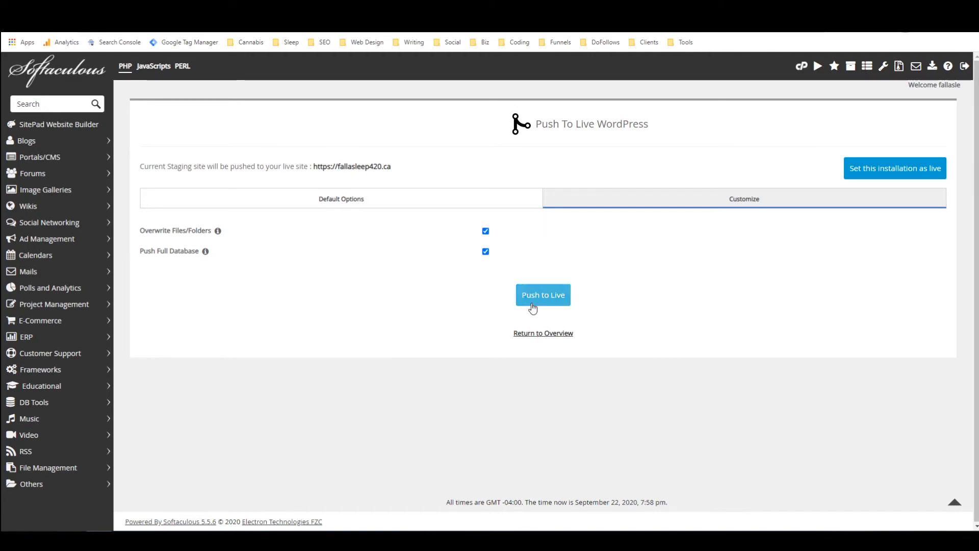
Push the staging copy live and reload fallasleep420.ca to confirm the page reads 'Amazing Page'.
{"action": "left_click", "coordinate": [543, 294]}
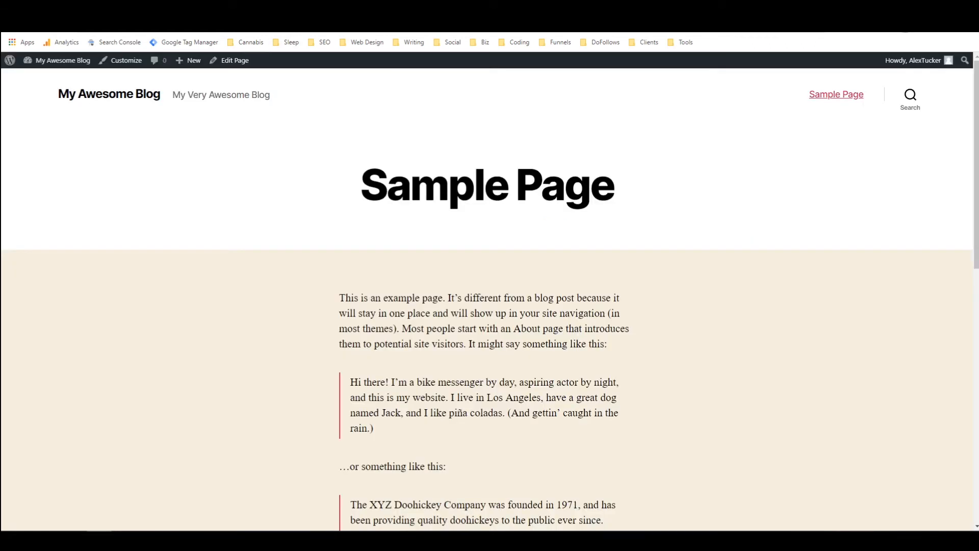
{"action": "mouse_move", "coordinate": [399, 131]}
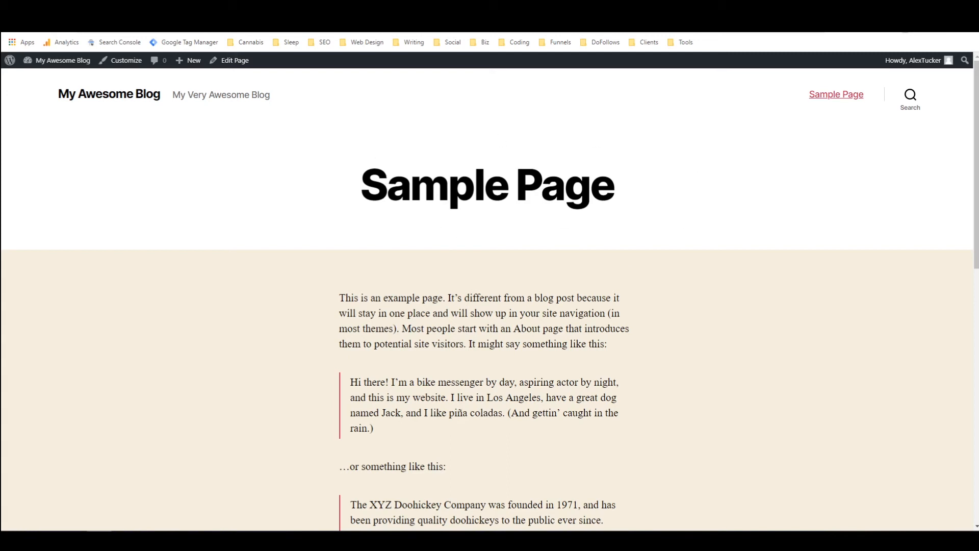
{"action": "mouse_move", "coordinate": [307, 182]}
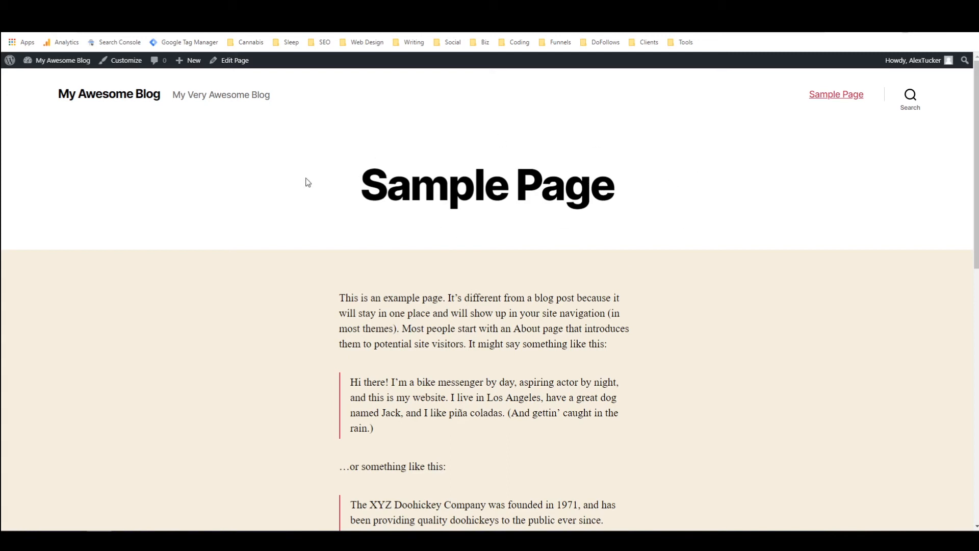
{"action": "mouse_move", "coordinate": [627, 216]}
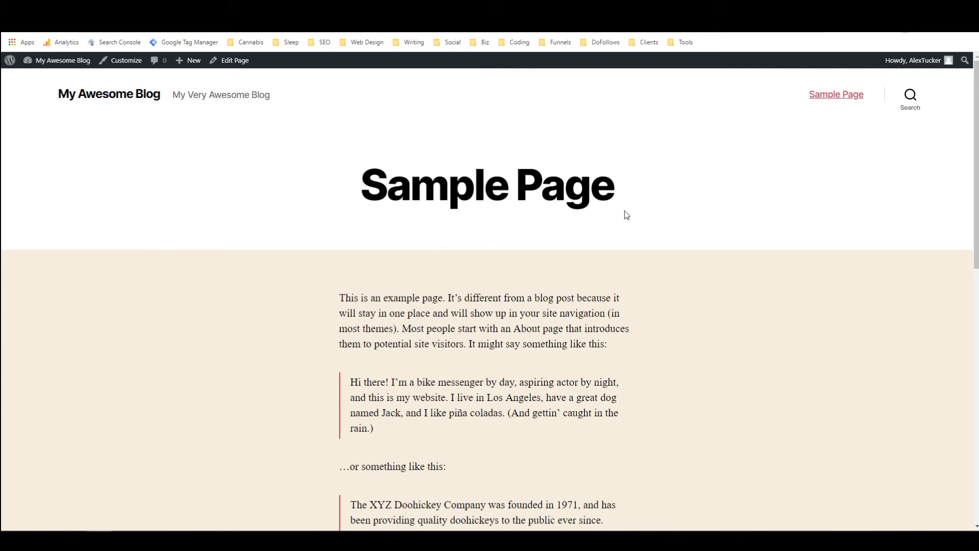
{"action": "mouse_move", "coordinate": [108, 94]}
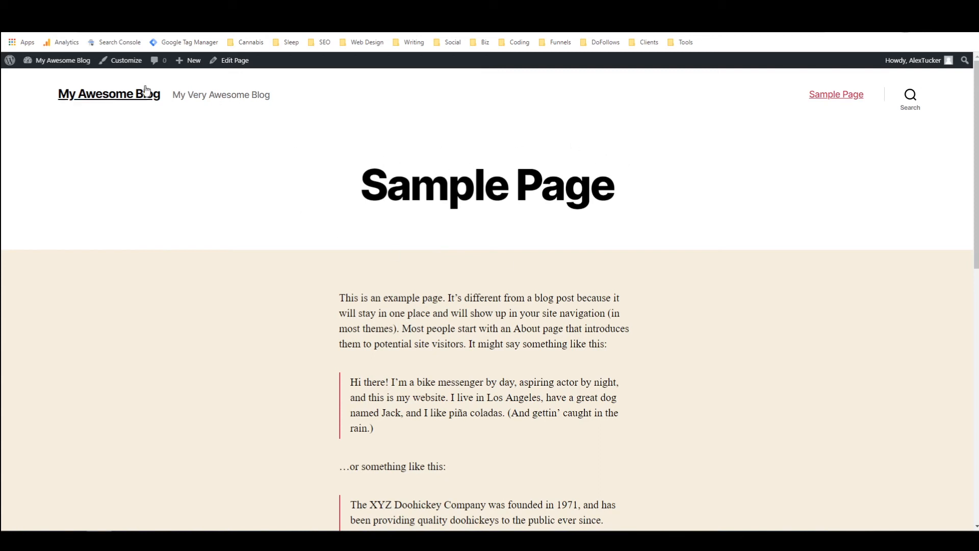
{"action": "left_click", "coordinate": [836, 94]}
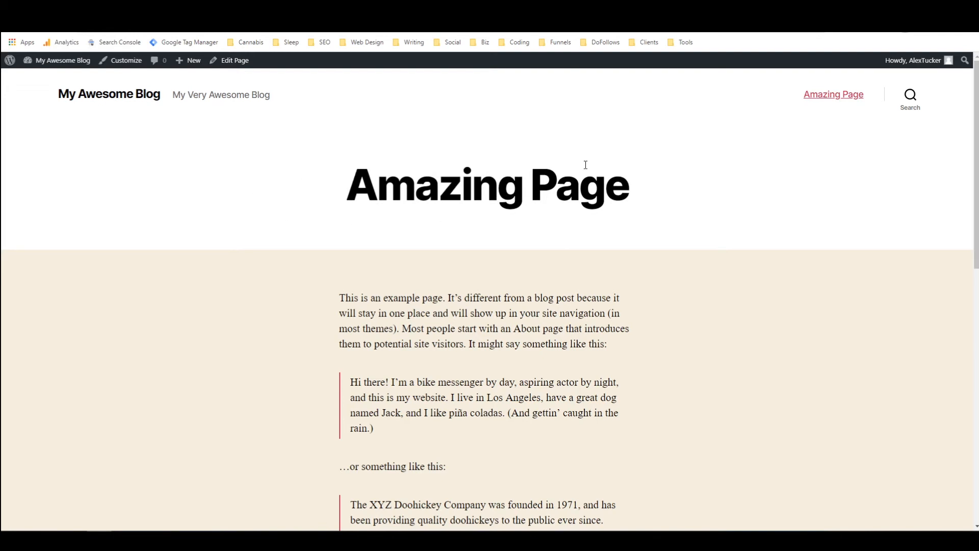
{"action": "mouse_move", "coordinate": [520, 160]}
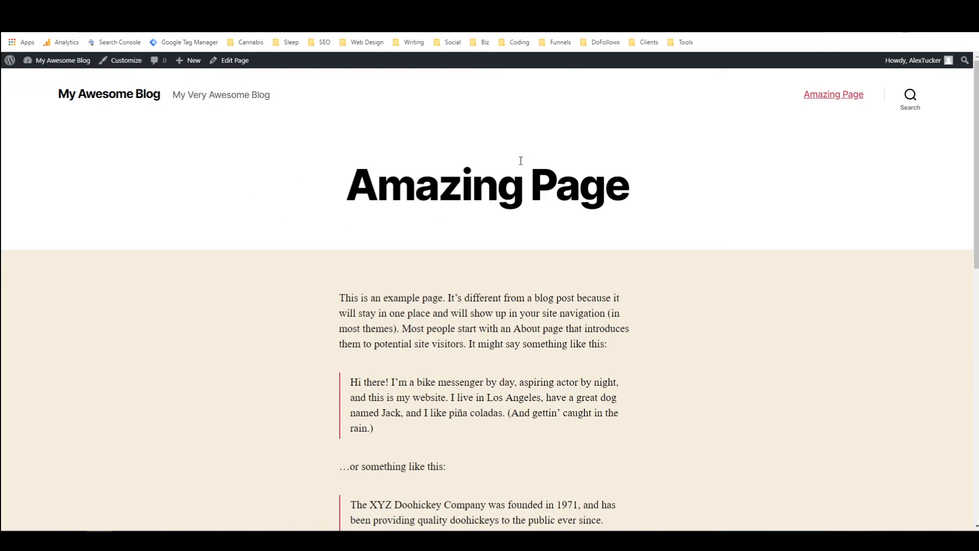
{"action": "mouse_move", "coordinate": [513, 161]}
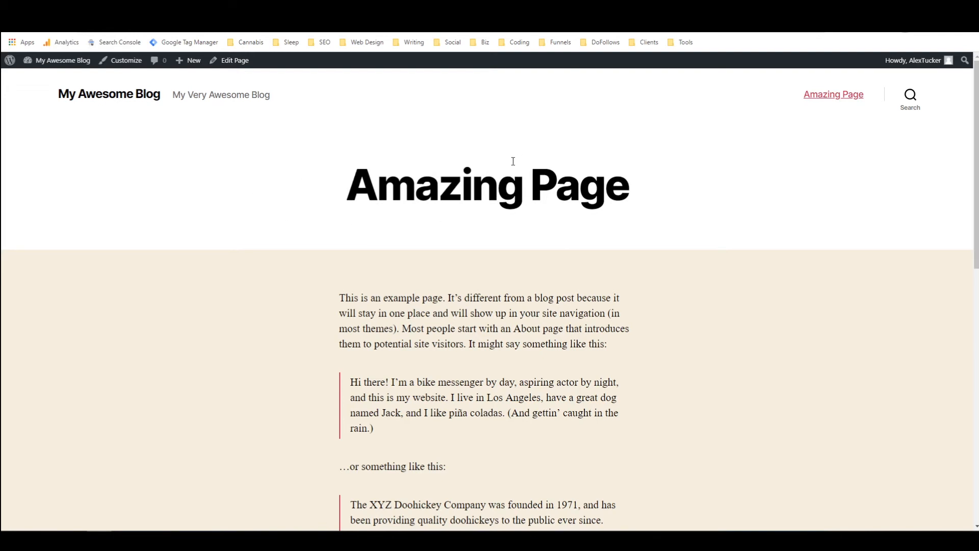
{"action": "mouse_move", "coordinate": [506, 161]}
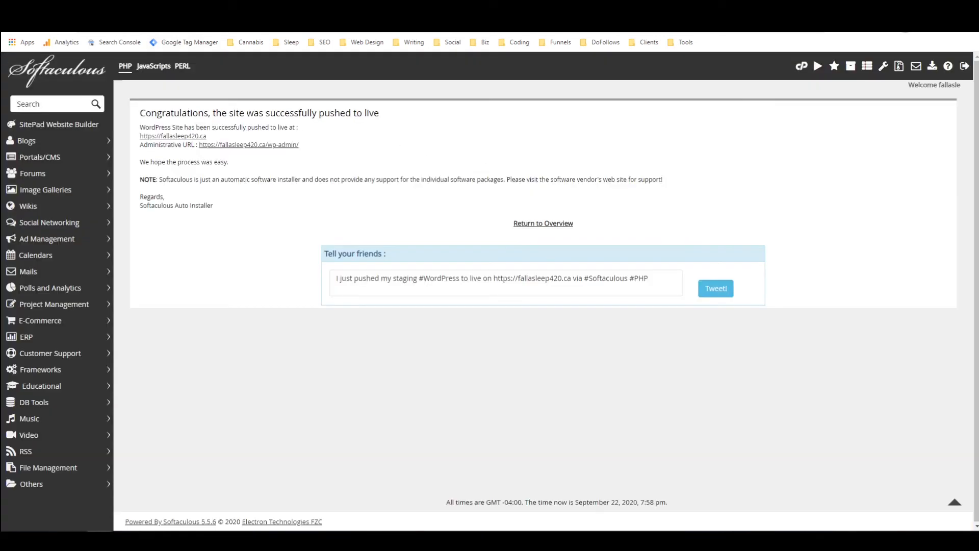
{"action": "mouse_move", "coordinate": [347, 225]}
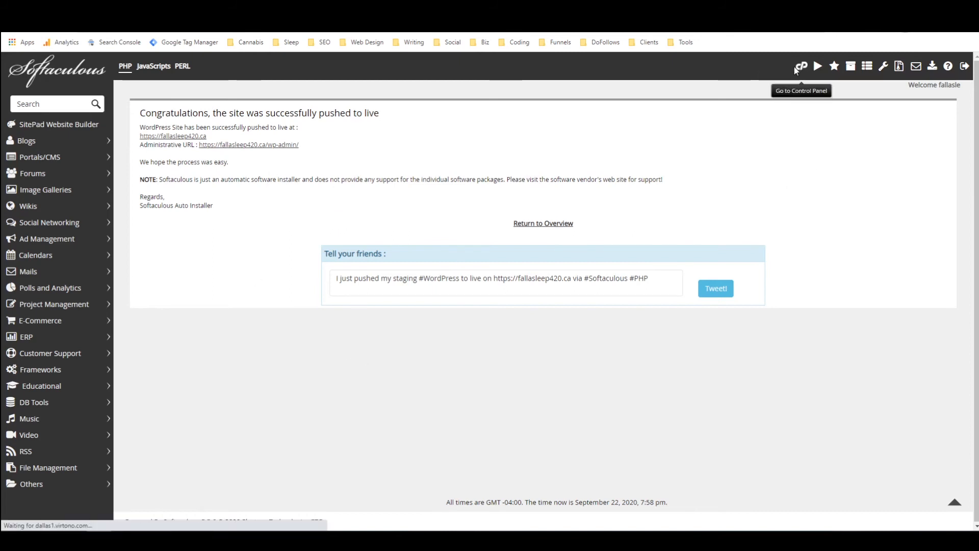
Return from the Softaculous push confirmation to the cPanel hosting dashboard.
{"action": "left_click", "coordinate": [799, 65]}
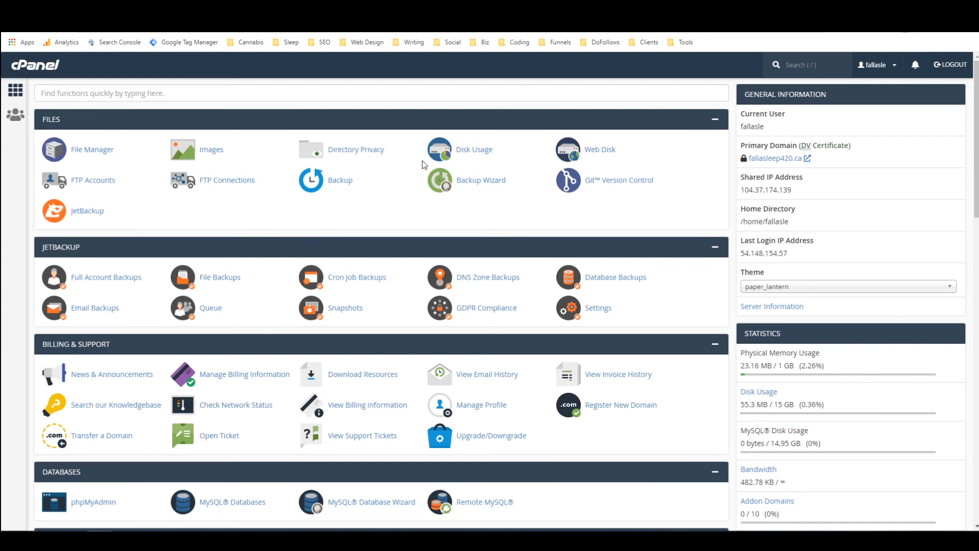
{"action": "left_click", "coordinate": [806, 64]}
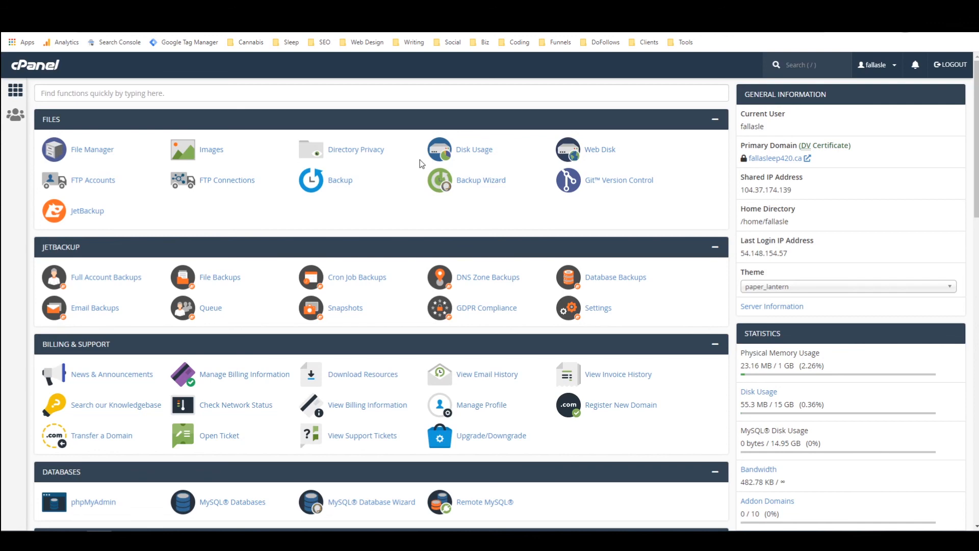
{"action": "left_click", "coordinate": [806, 64]}
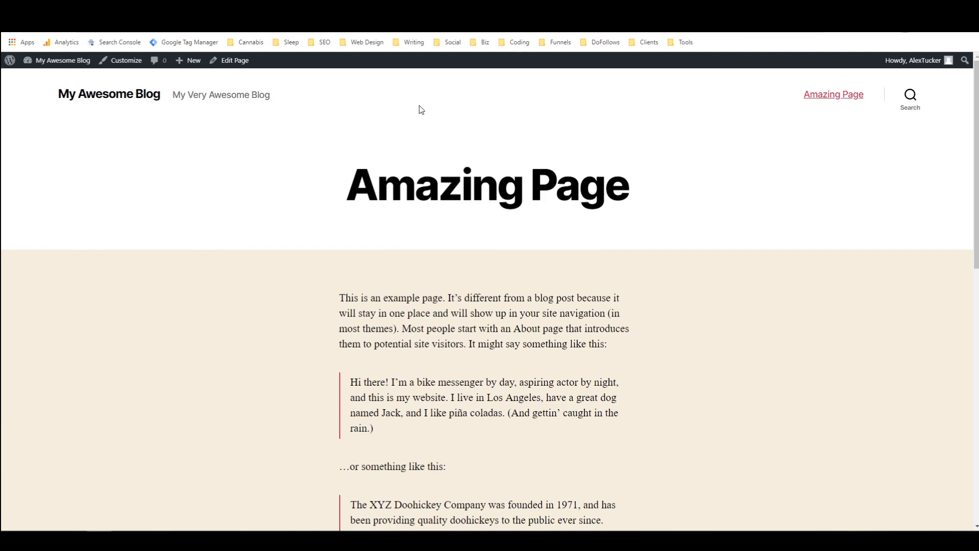
{"action": "mouse_move", "coordinate": [13, 78]}
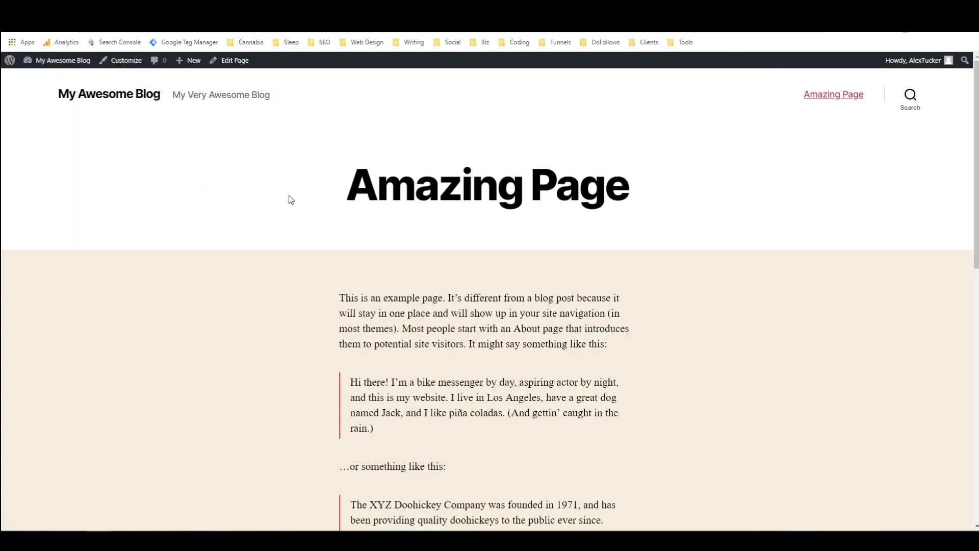
{"action": "mouse_move", "coordinate": [430, 269]}
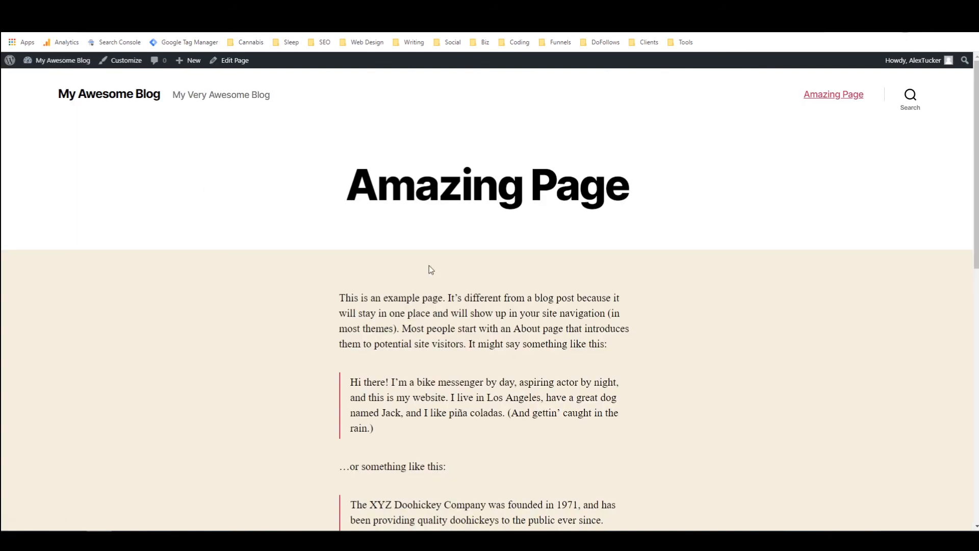
{"action": "mouse_move", "coordinate": [298, 324]}
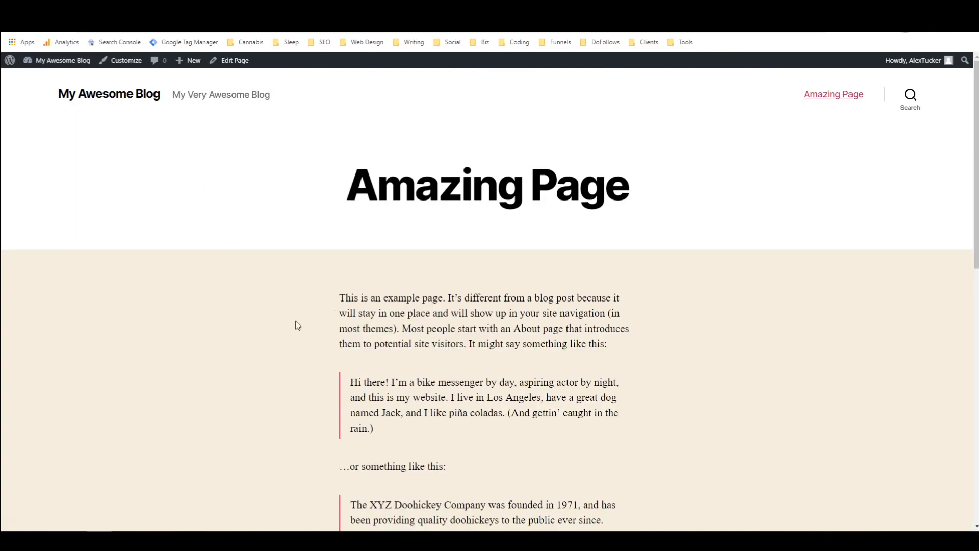
{"action": "mouse_move", "coordinate": [325, 143]}
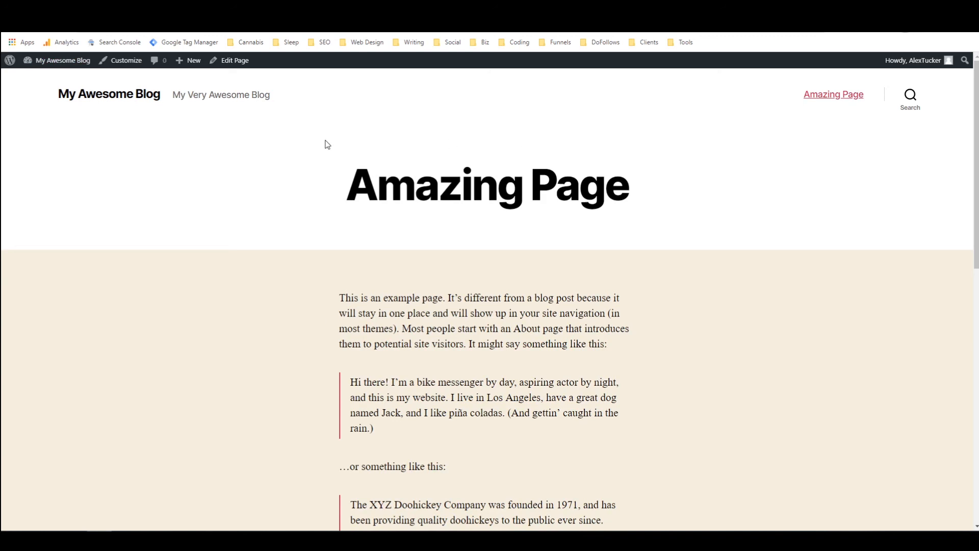
{"action": "mouse_move", "coordinate": [286, 368]}
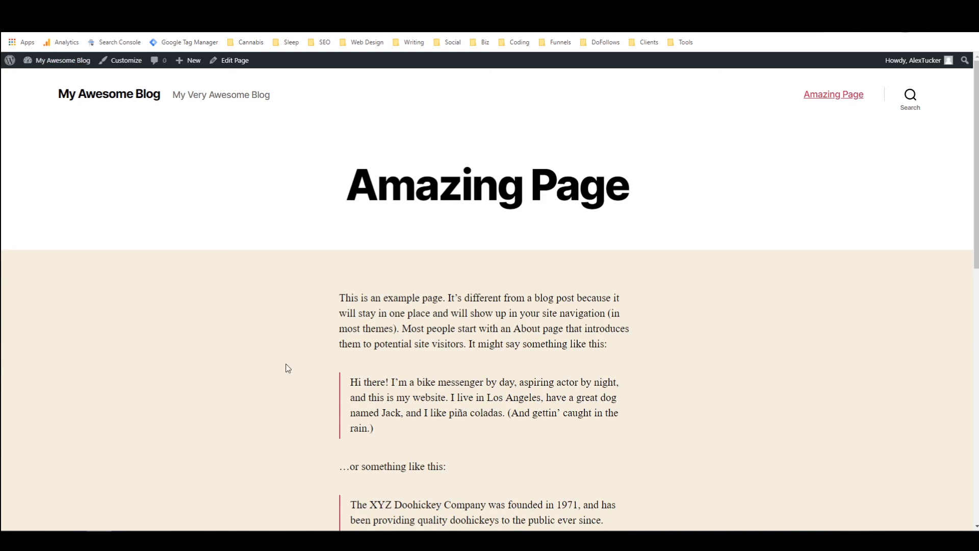
{"action": "mouse_move", "coordinate": [385, 172]}
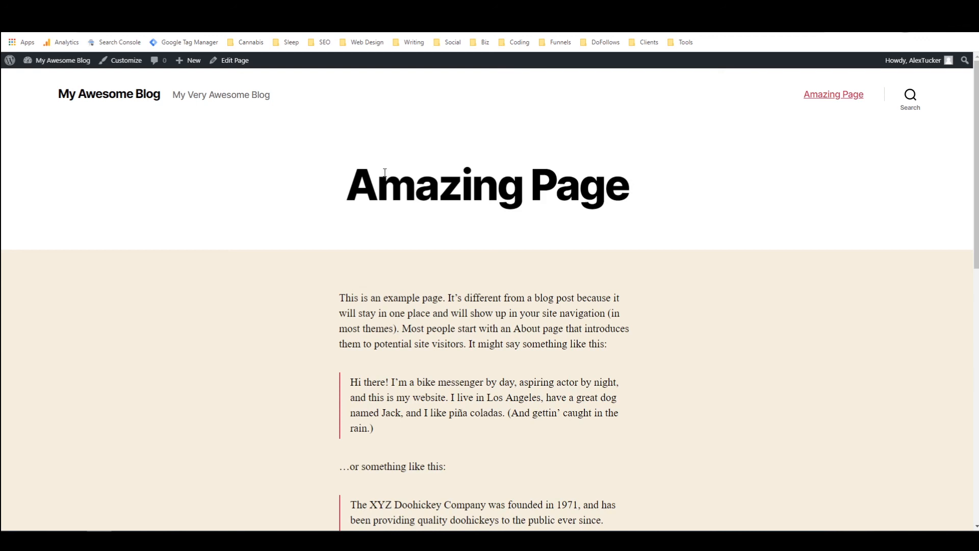
{"action": "mouse_move", "coordinate": [382, 173]}
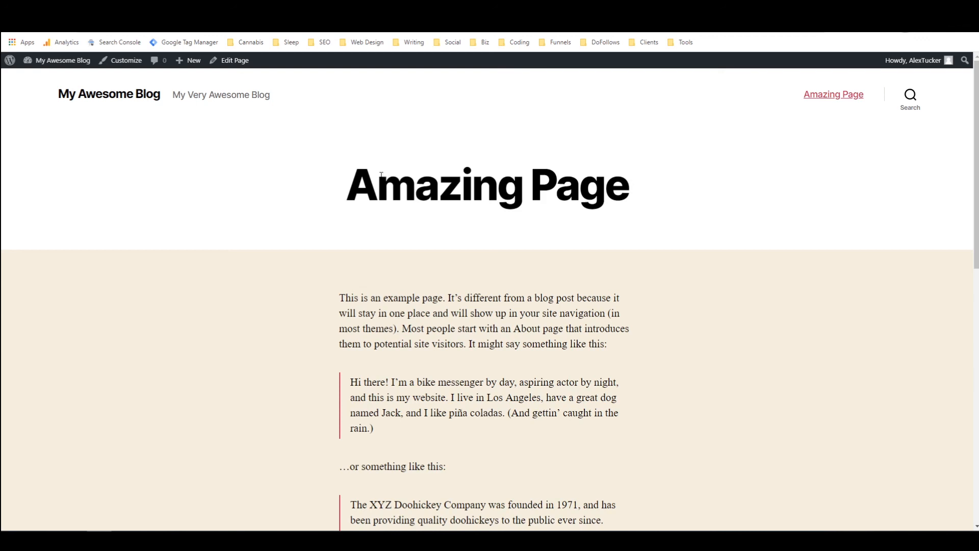
{"action": "mouse_move", "coordinate": [379, 177]}
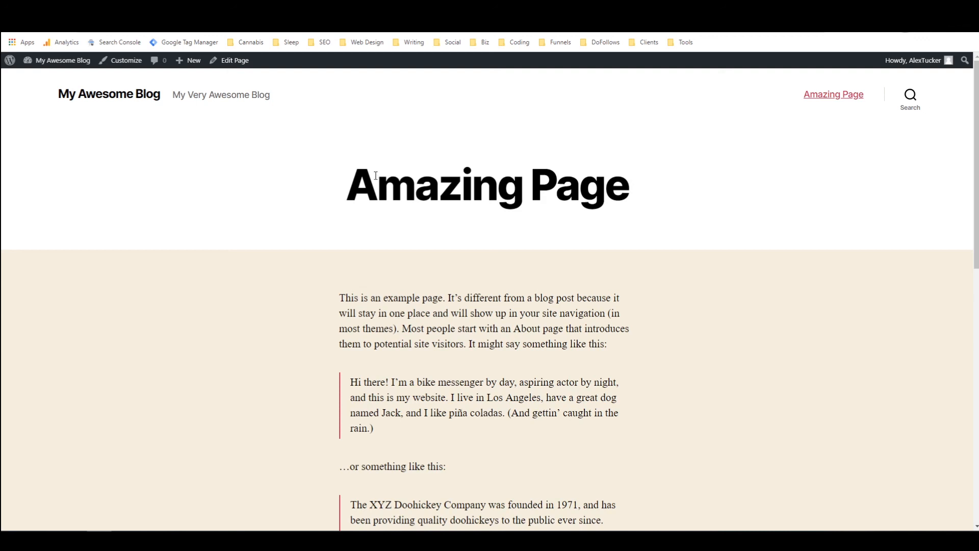
{"action": "mouse_move", "coordinate": [375, 177]}
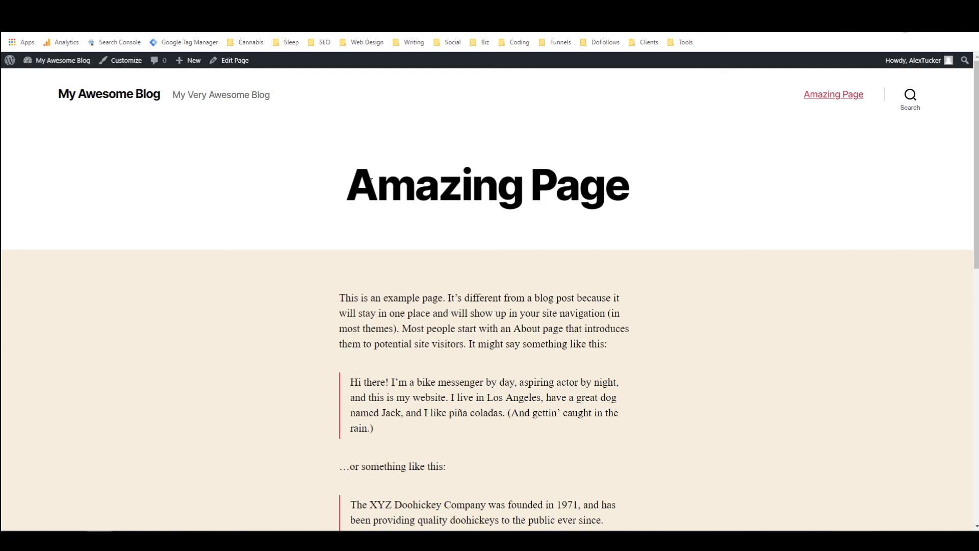